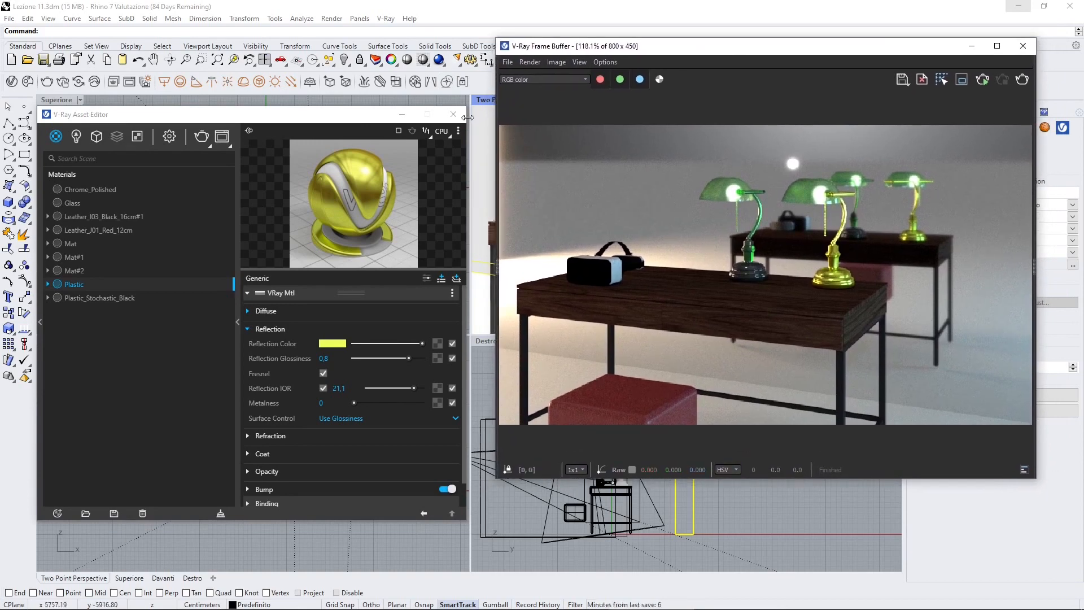
pyautogui.moveTo(553, 154)
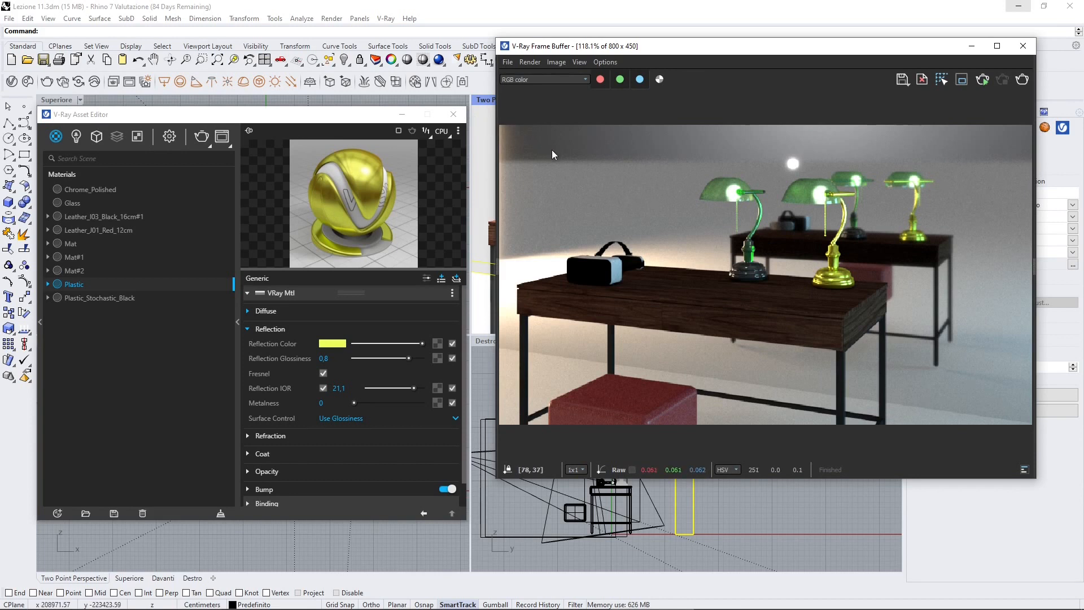
pyautogui.moveTo(856, 268)
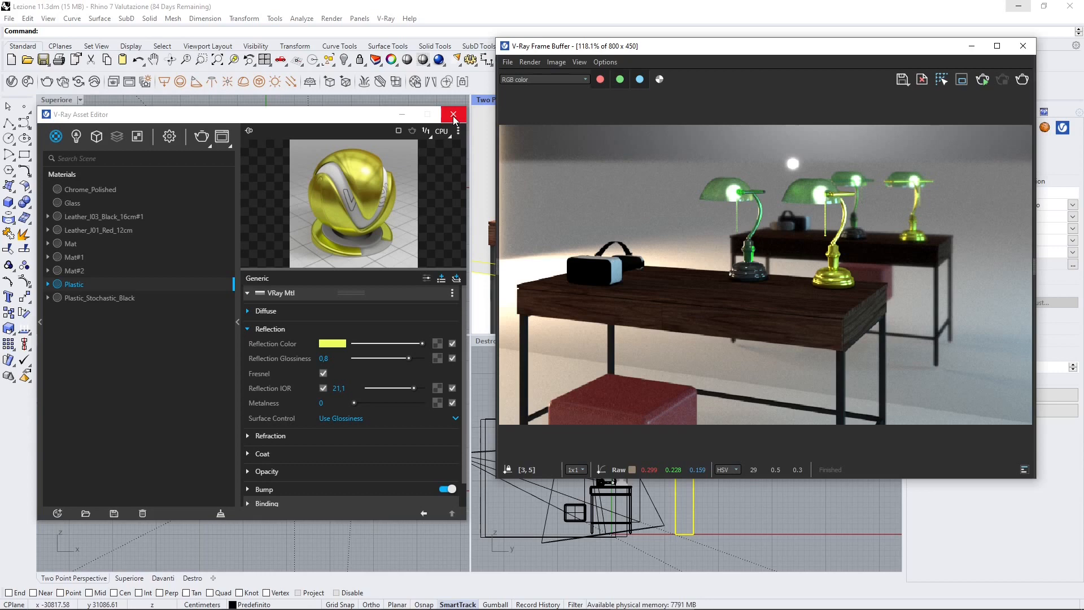
# Close the V-Ray Asset Editor and the V-Ray Frame Buffer window.
pyautogui.click(453, 114)
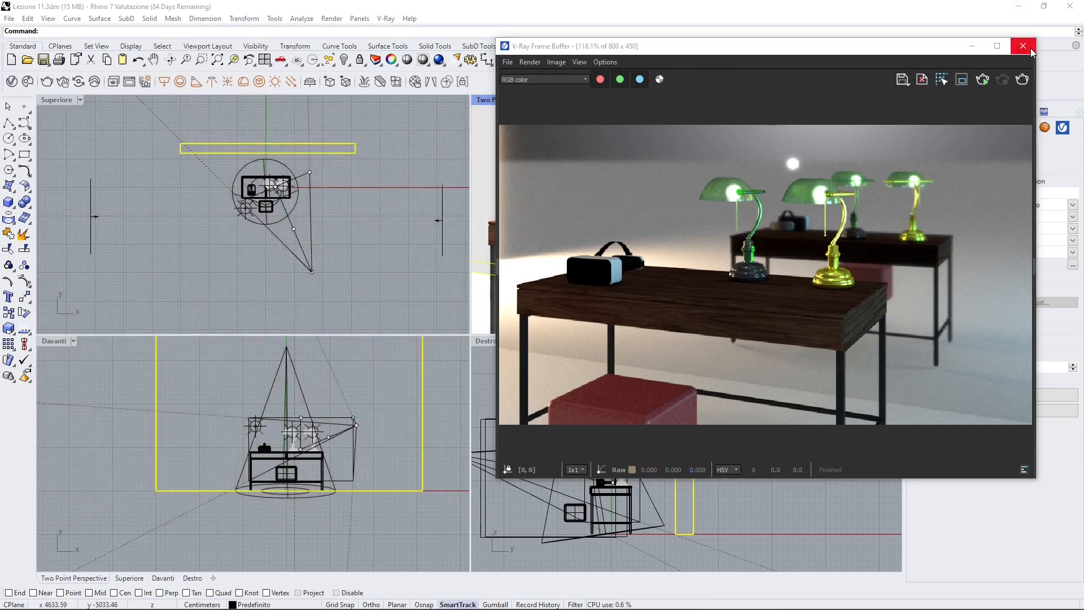
pyautogui.click(1023, 46)
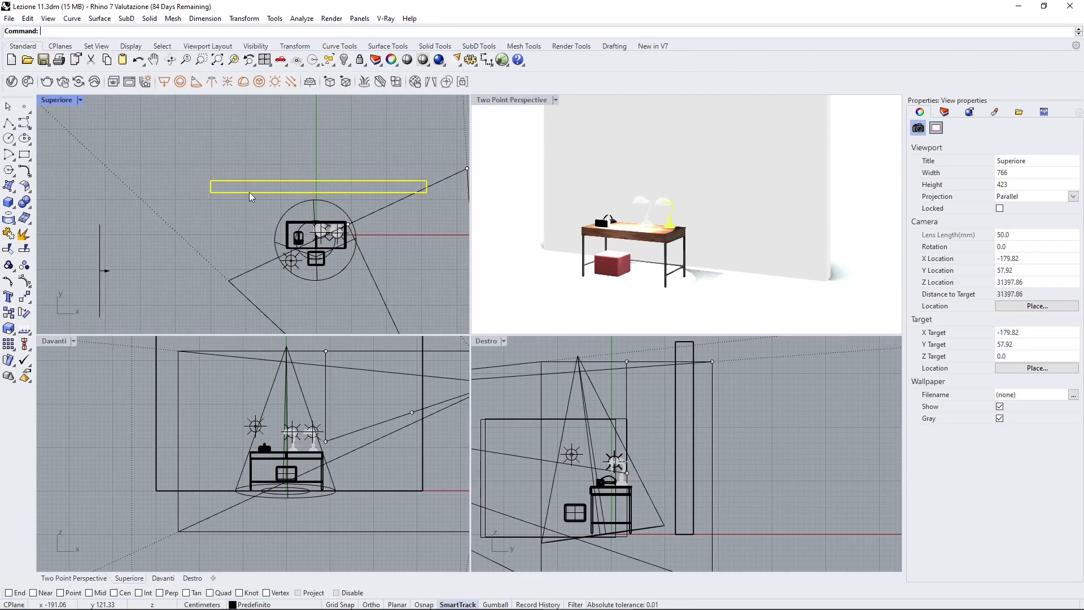
pyautogui.click(705, 168)
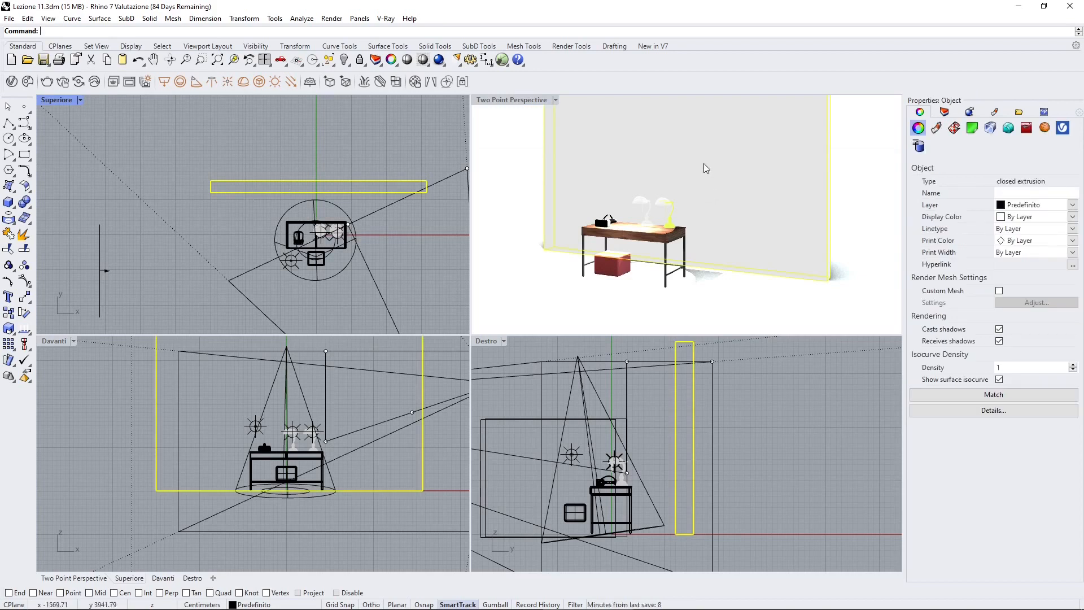
pyautogui.moveTo(579, 132)
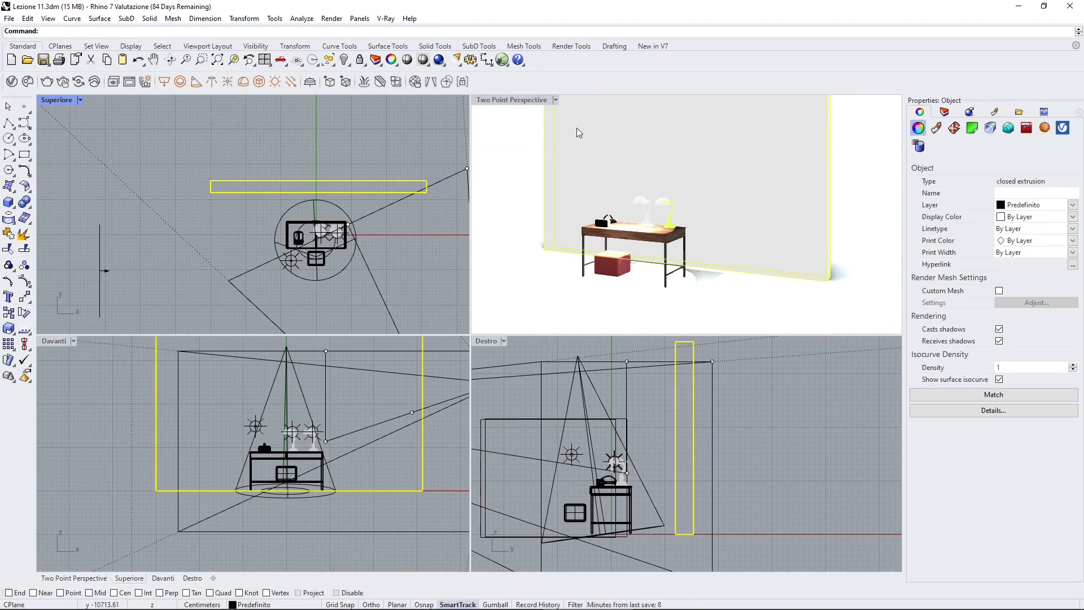
pyautogui.moveTo(712, 196)
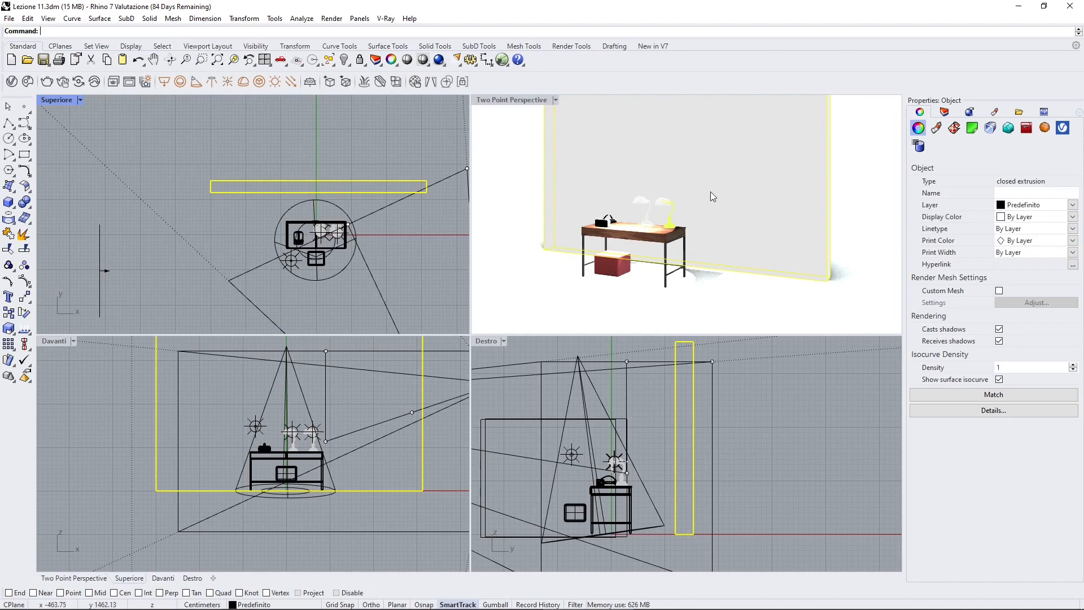
pyautogui.moveTo(705, 175)
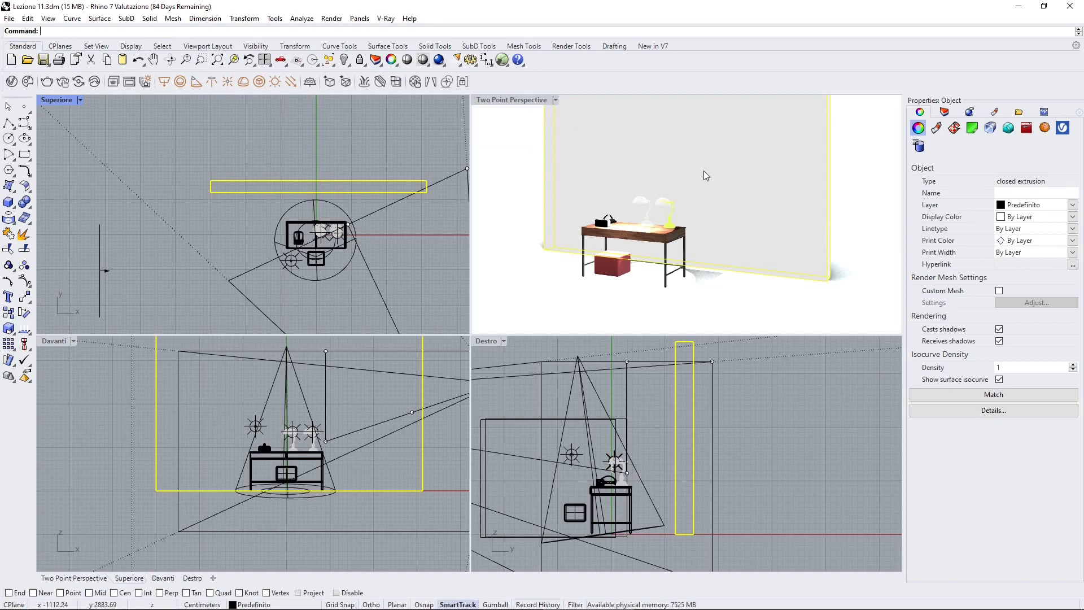
pyautogui.moveTo(660, 154)
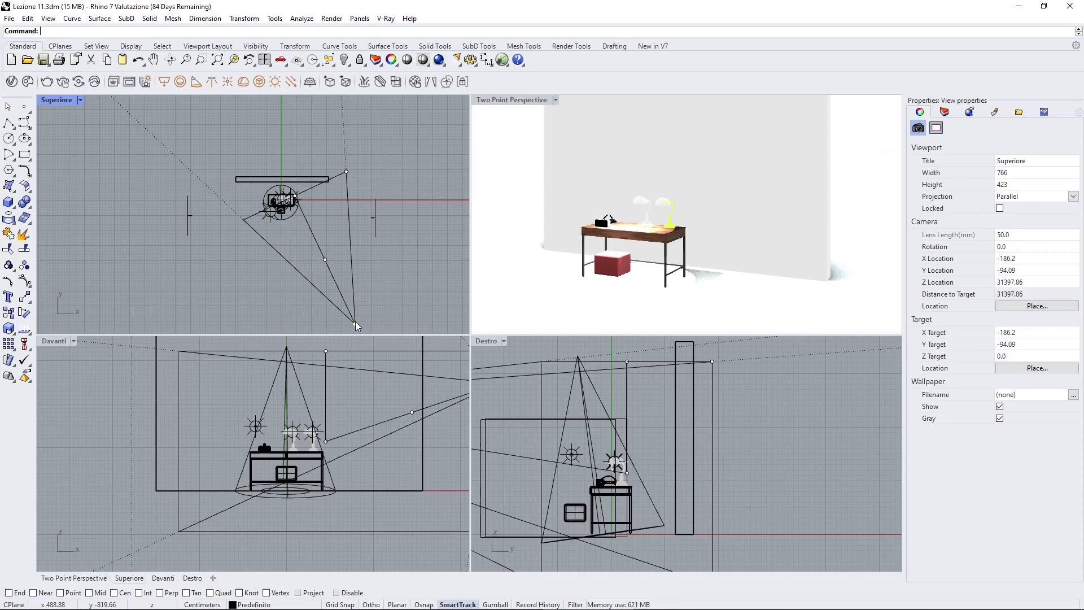
pyautogui.moveTo(336, 175)
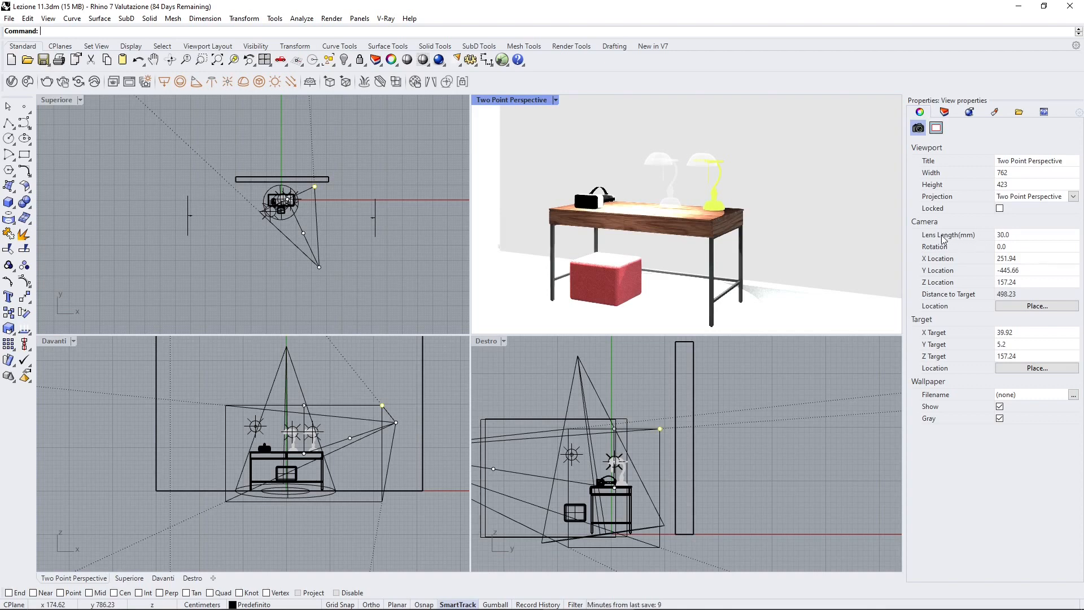
pyautogui.moveTo(978, 239)
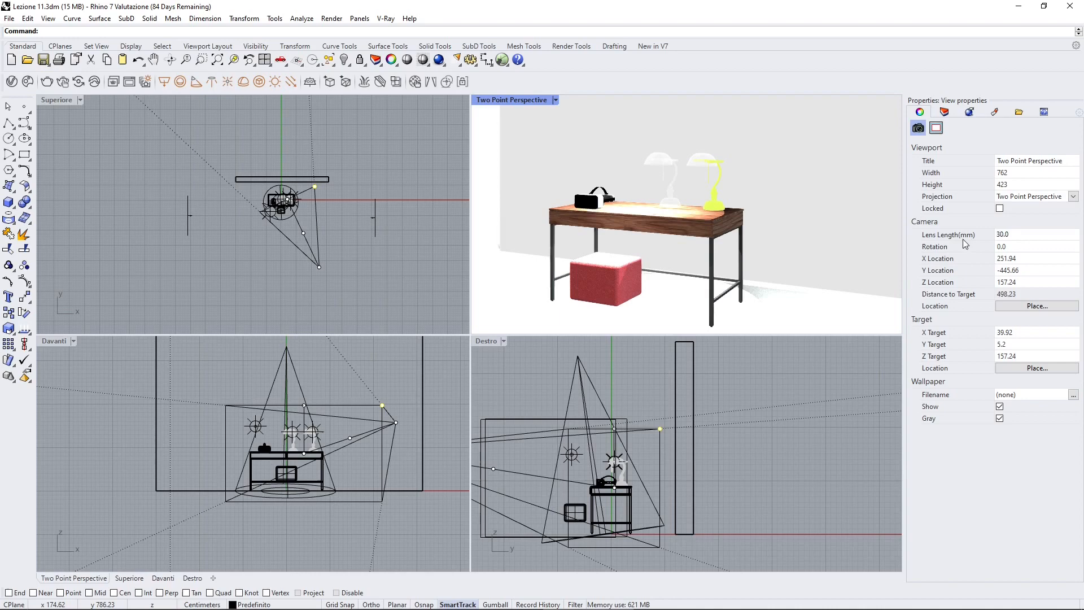
# Set the perspective camera lens length to 40 mm and select the red pouf under the desk.
pyautogui.tripleClick(1029, 235)
pyautogui.write('40')
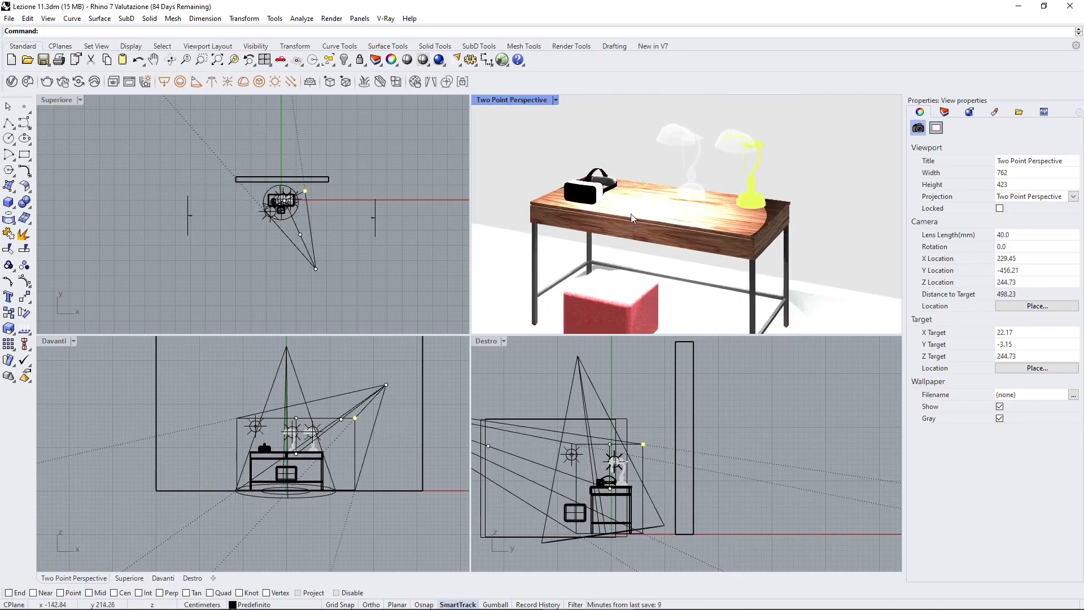
pyautogui.click(610, 290)
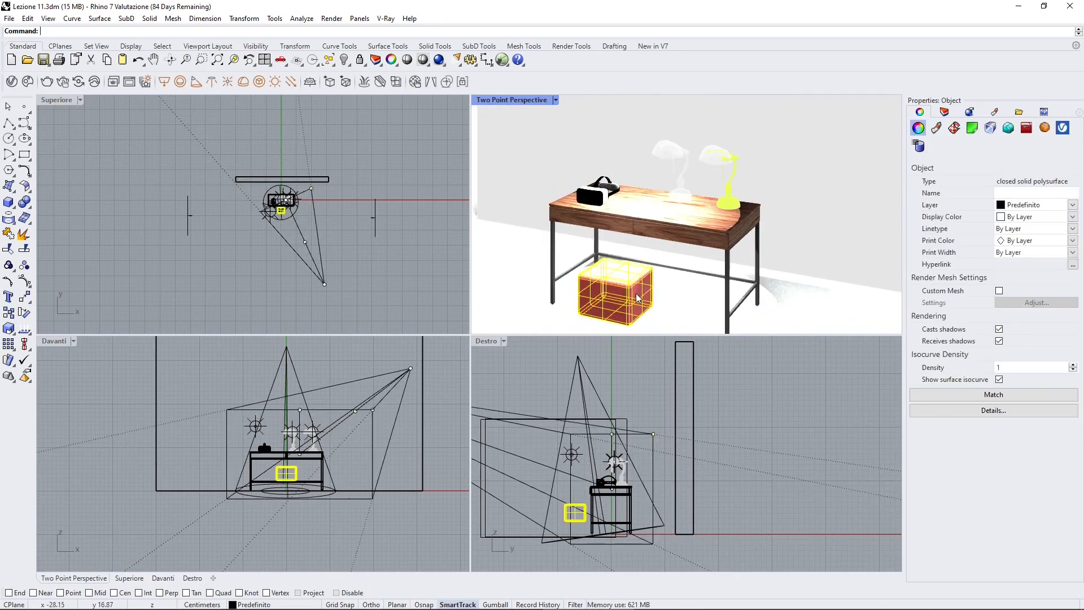
pyautogui.moveTo(580, 314)
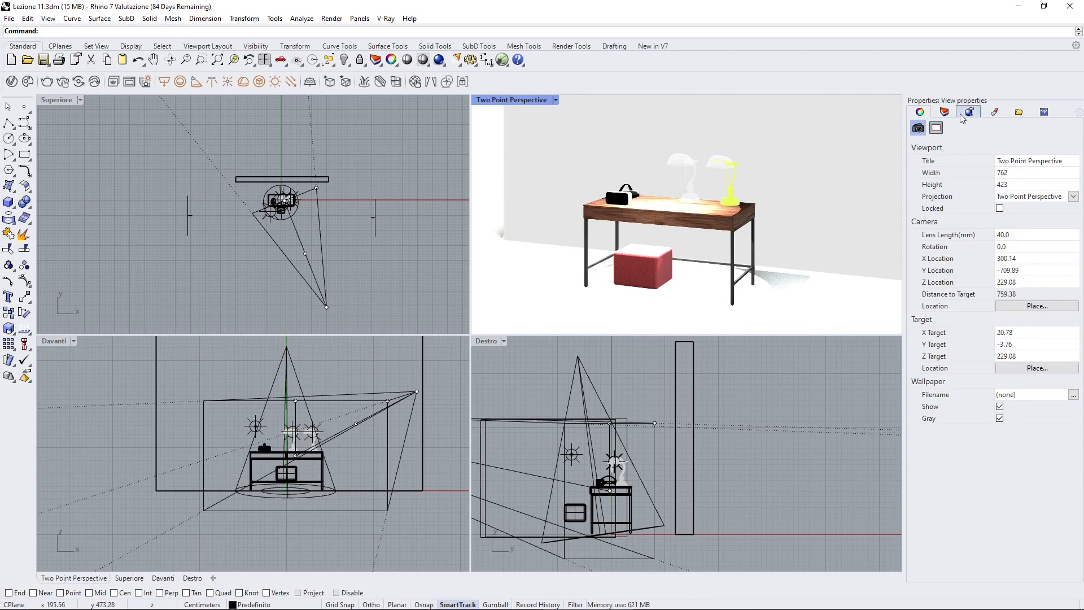
# Show the document's Rendering settings and scroll through resolution, backdrop and lighting options.
pyautogui.click(969, 111)
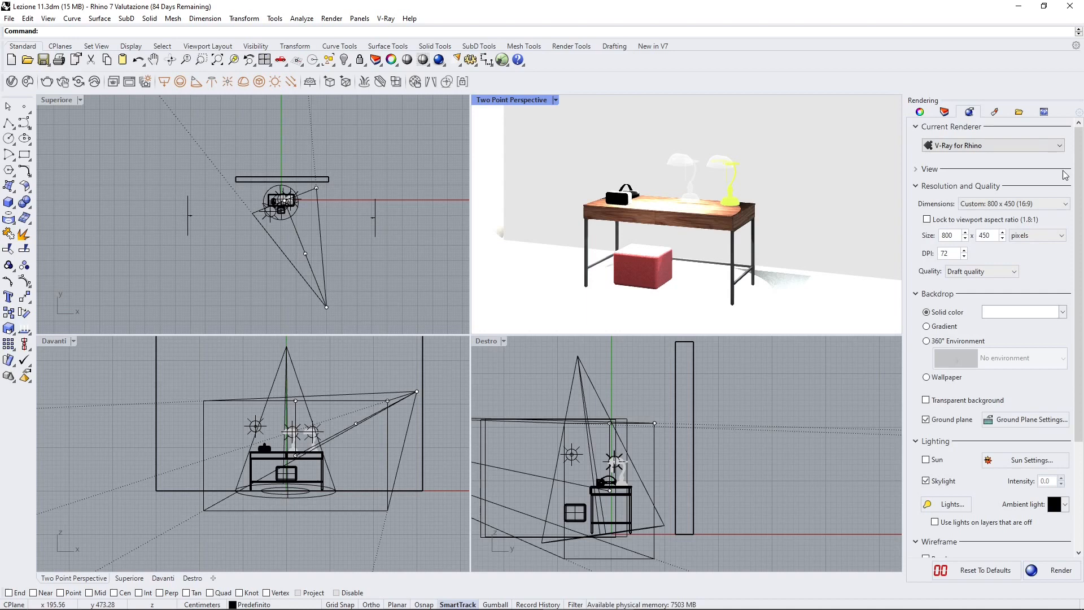
pyautogui.scroll(-3)
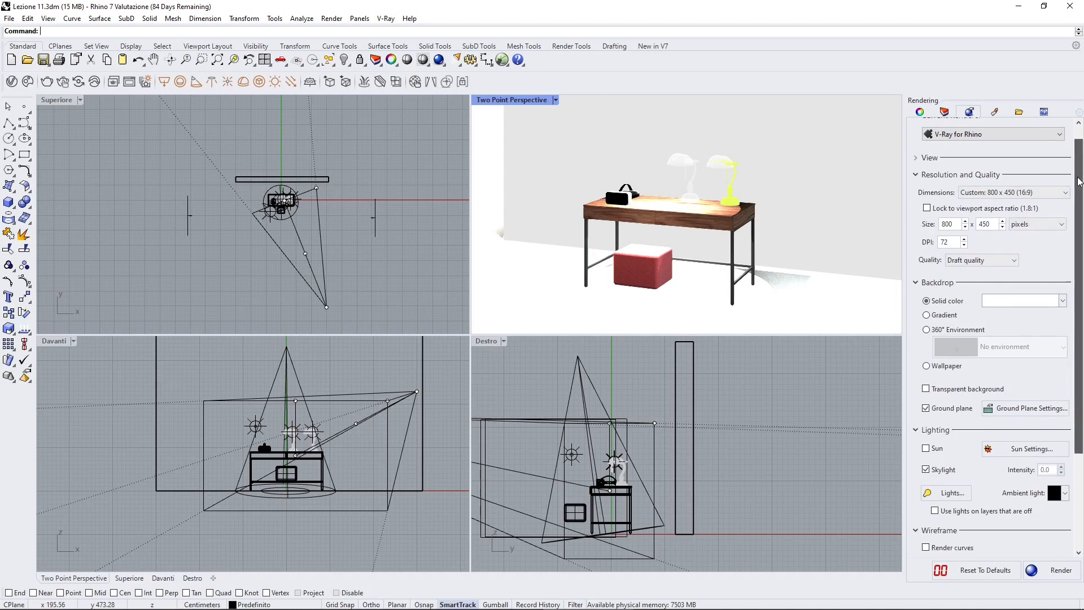
pyautogui.scroll(-3)
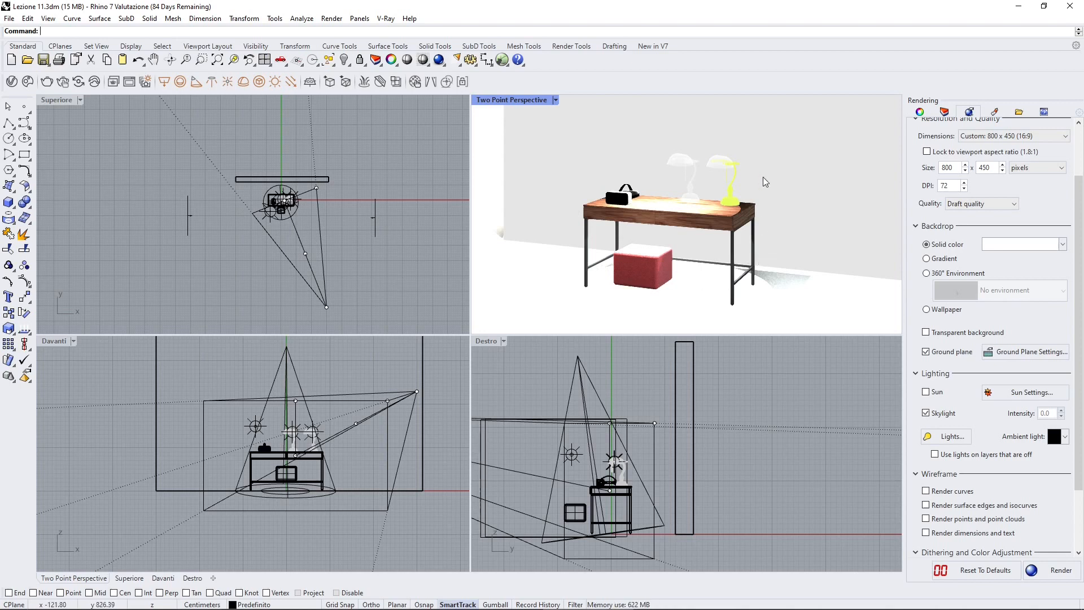
pyautogui.moveTo(689, 216)
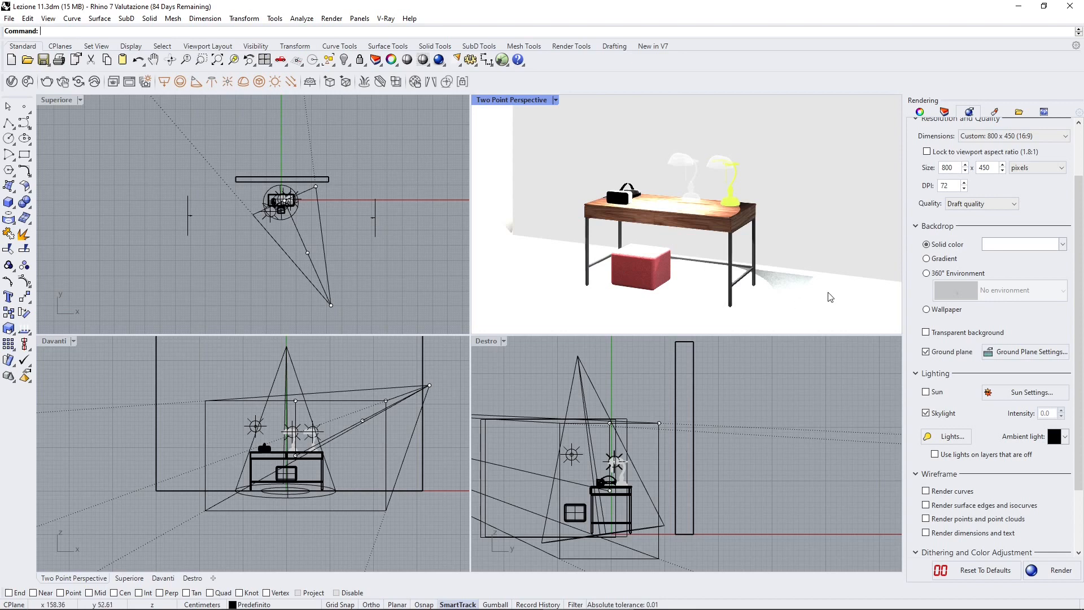
pyautogui.moveTo(794, 280)
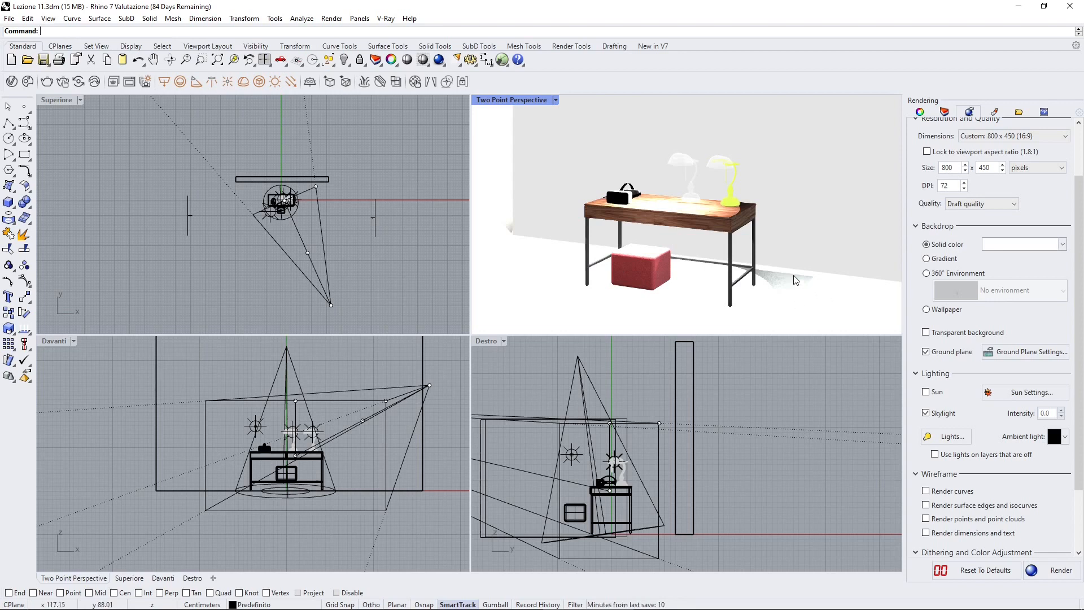
pyautogui.moveTo(693, 230)
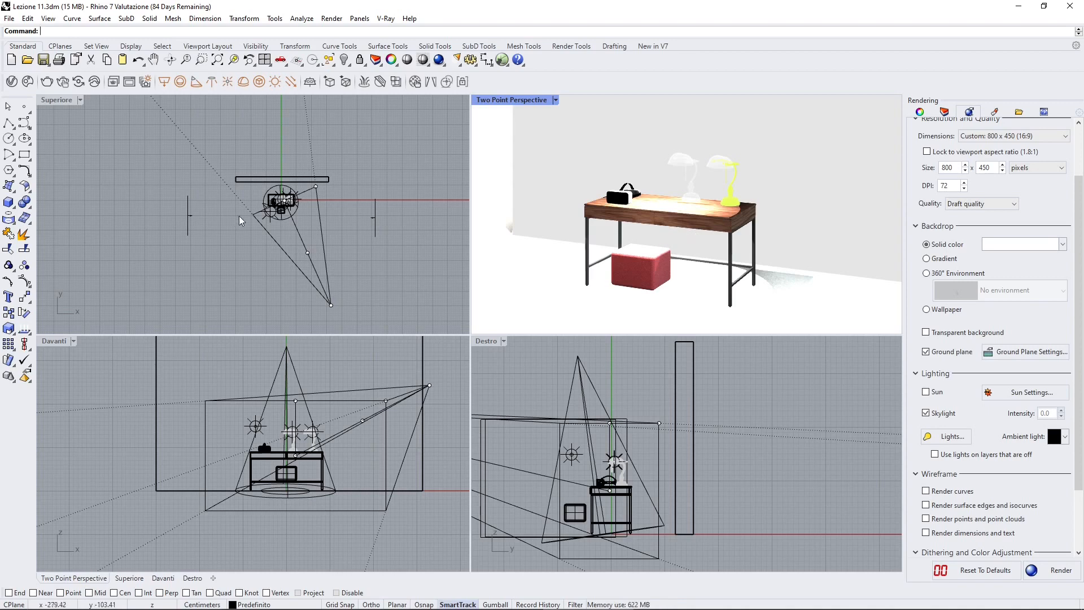
pyautogui.moveTo(622, 232)
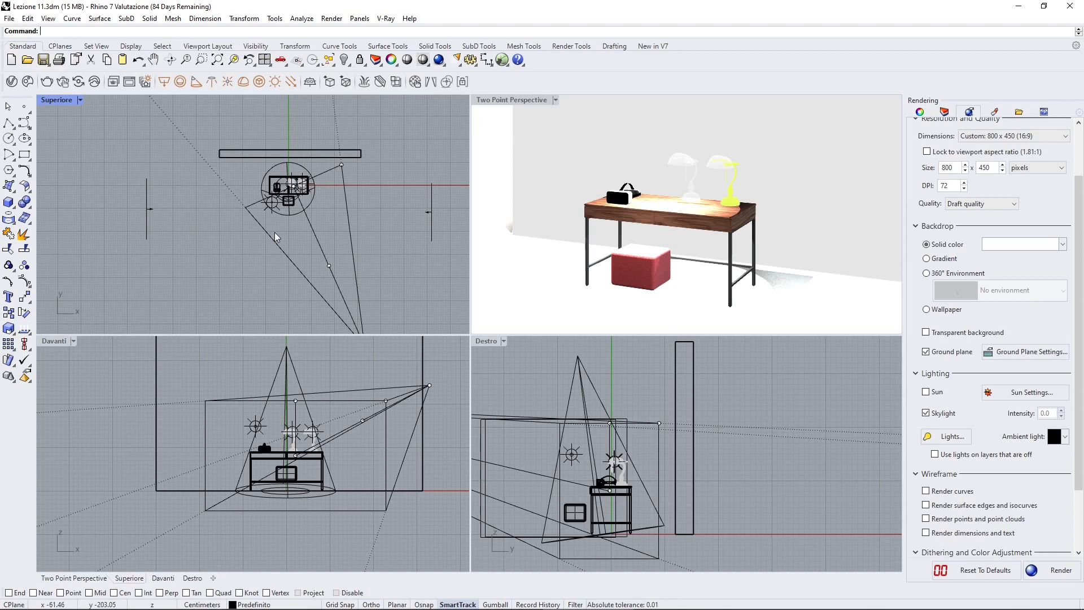
pyautogui.moveTo(264, 225)
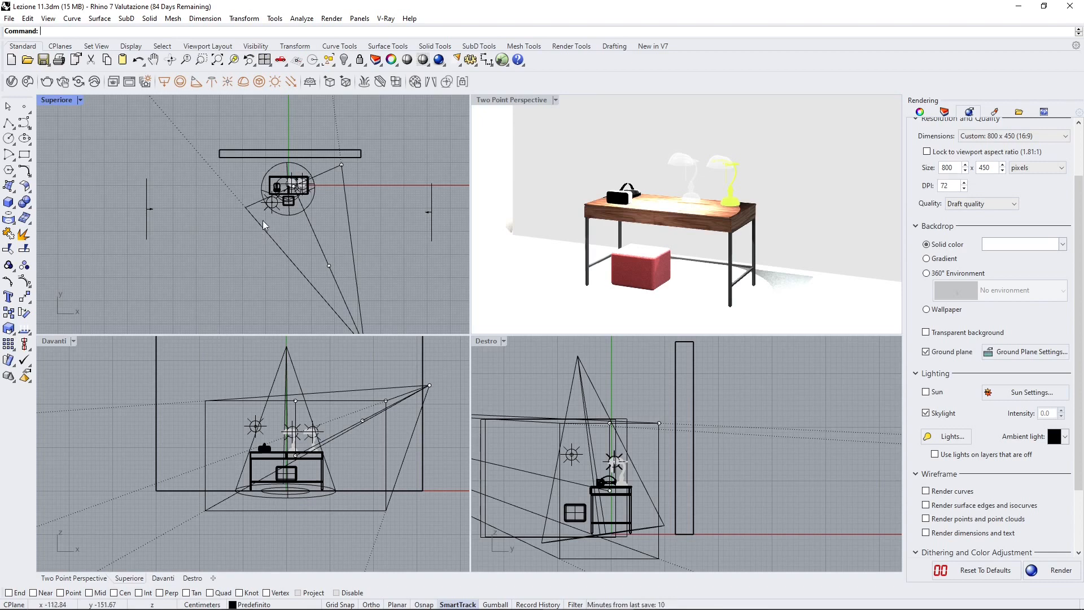
pyautogui.moveTo(277, 204)
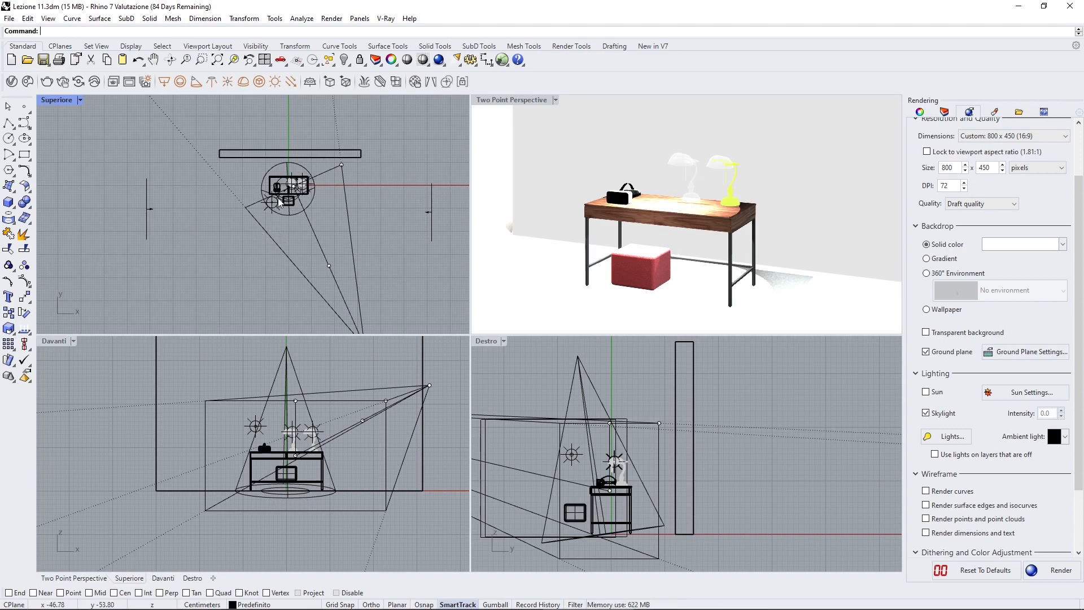
pyautogui.moveTo(213, 231)
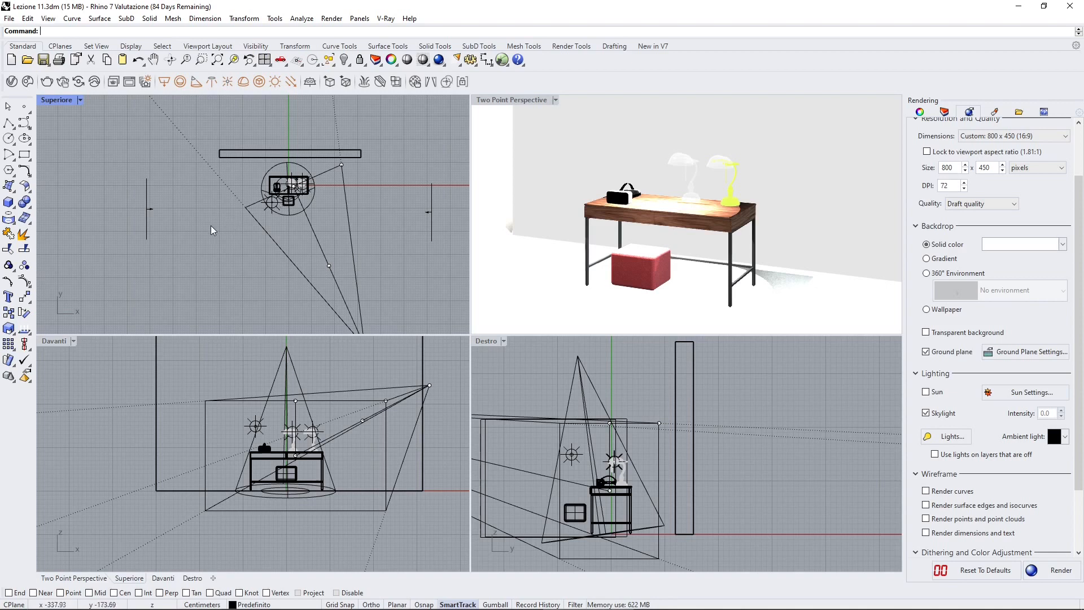
pyautogui.moveTo(133, 235)
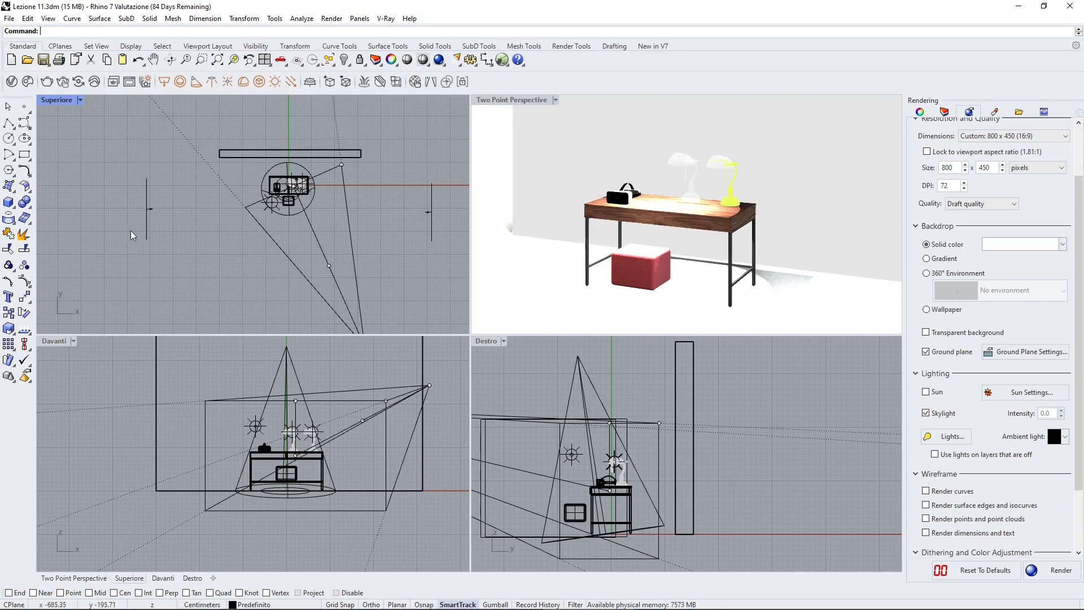
pyautogui.moveTo(172, 247)
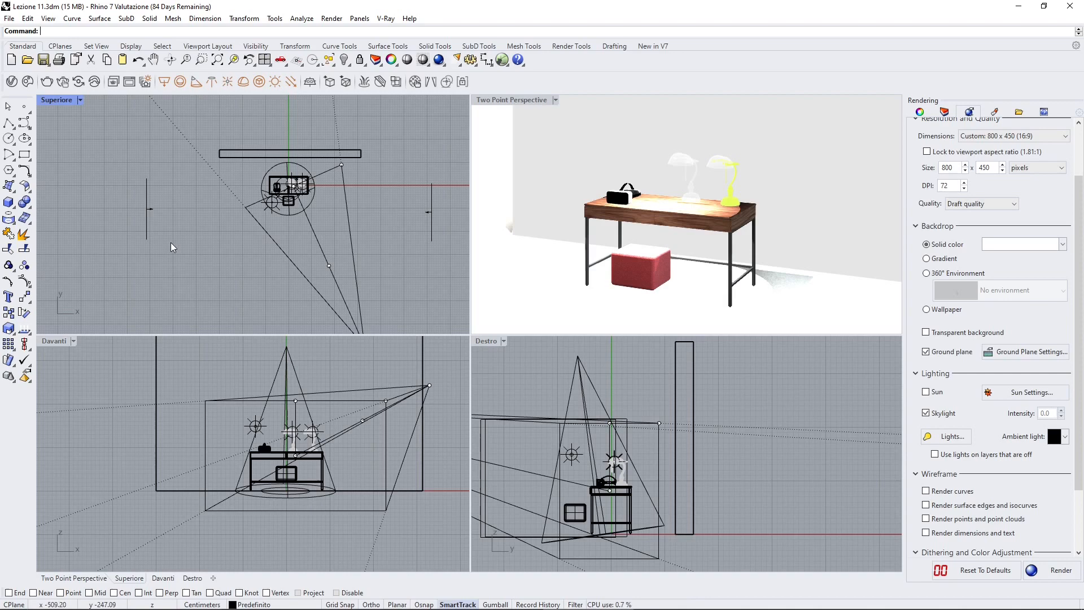
pyautogui.moveTo(397, 243)
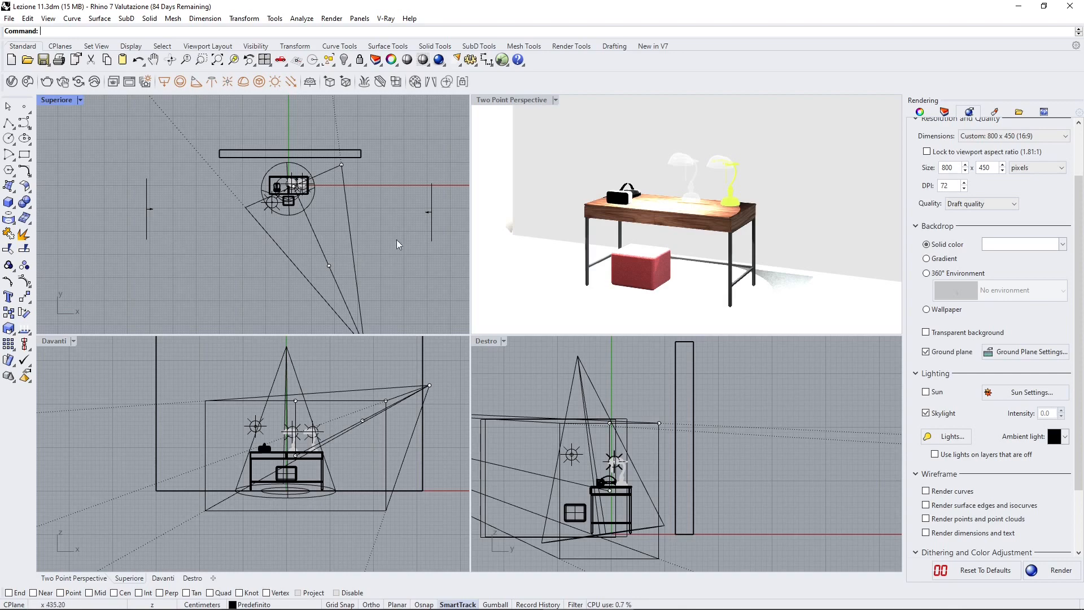
pyautogui.moveTo(409, 286)
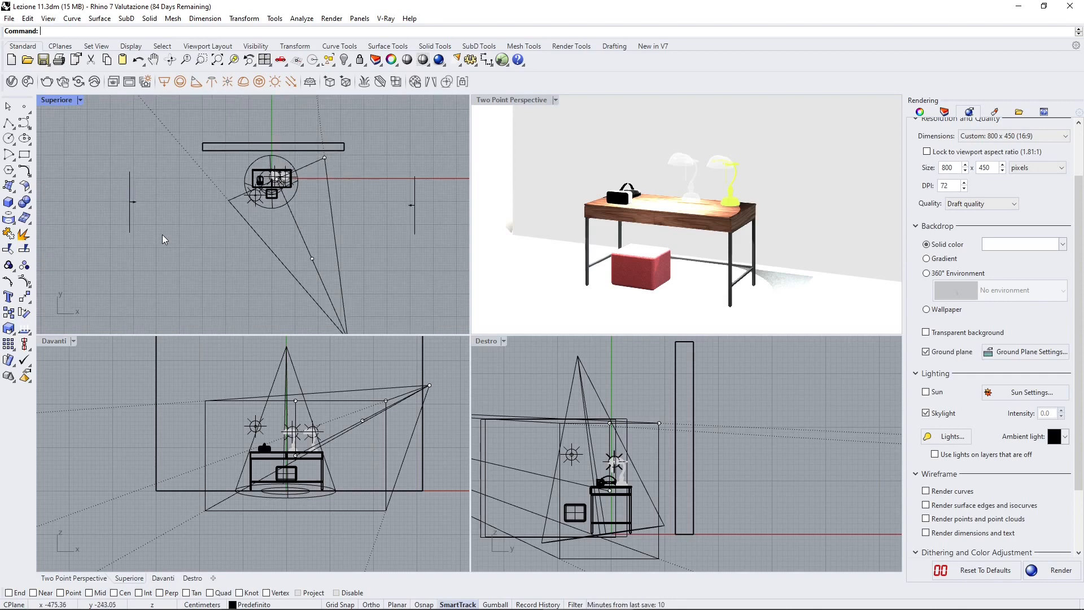
pyautogui.moveTo(127, 196)
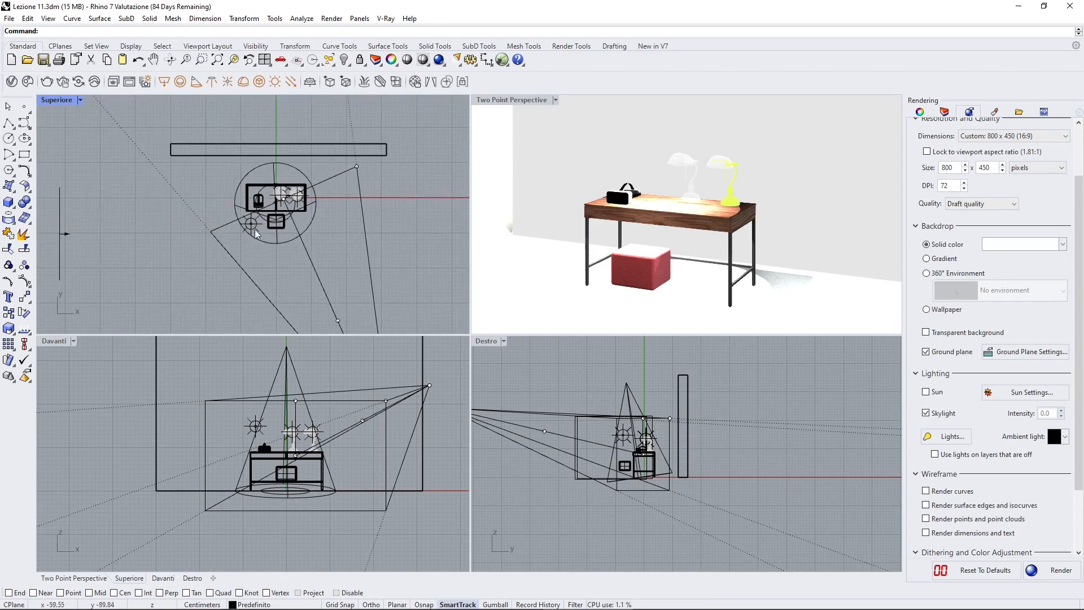
# In the Asset Editor, inspect render settings and Environment Texture, then list the scene materials.
pyautogui.click(259, 81)
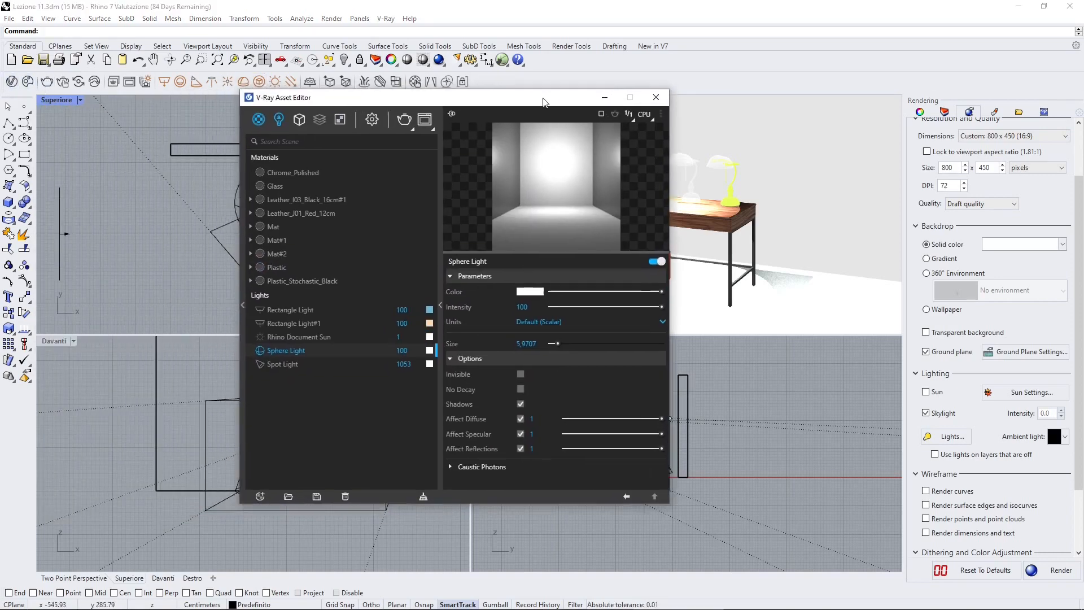
pyautogui.click(378, 129)
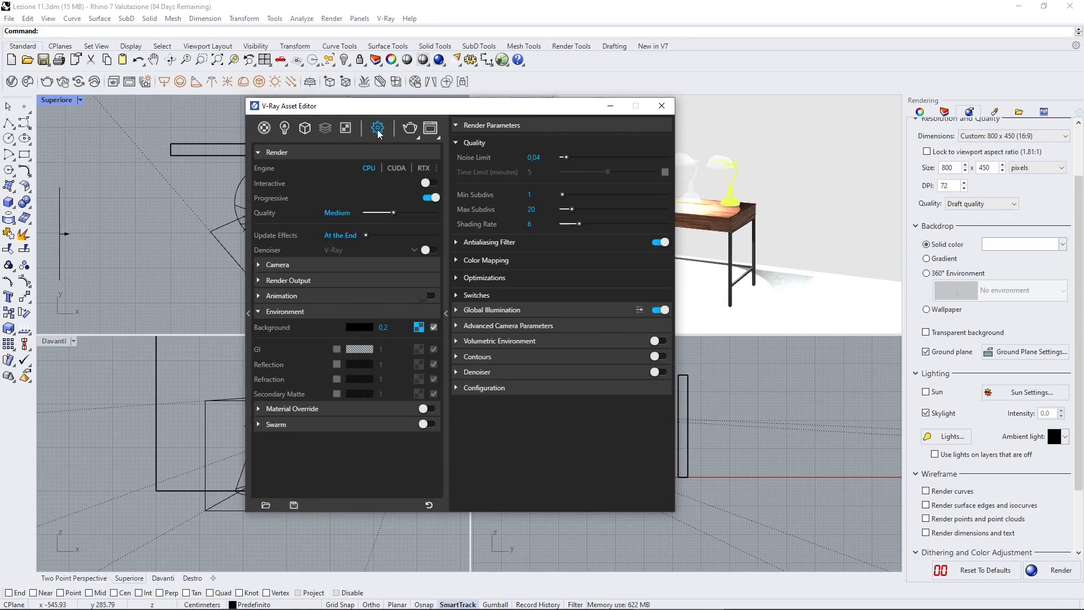
pyautogui.moveTo(251, 331)
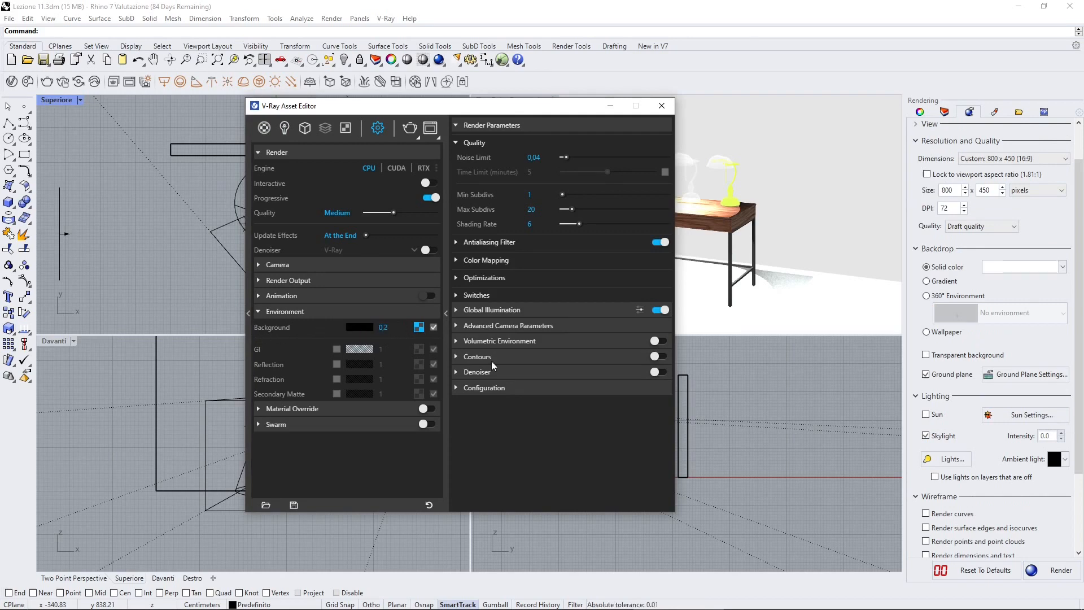
pyautogui.click(345, 127)
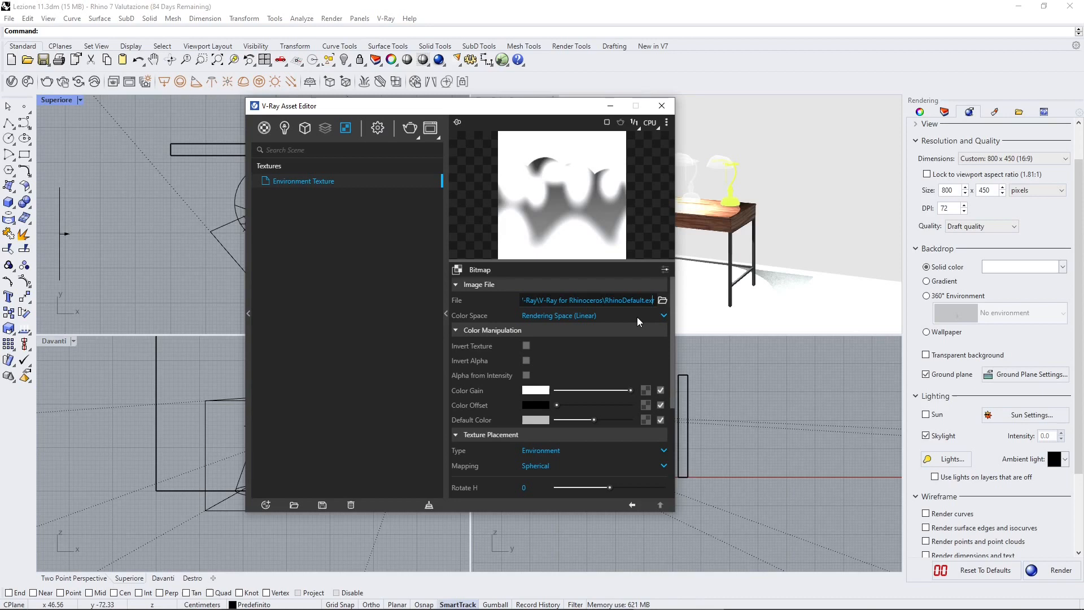
pyautogui.moveTo(536, 194)
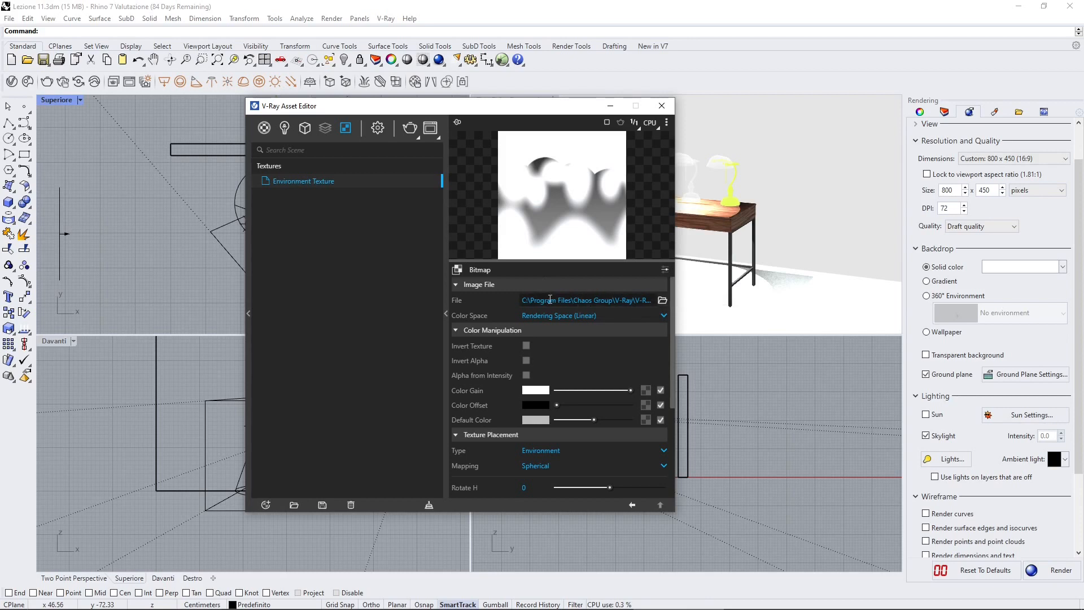
pyautogui.moveTo(498, 296)
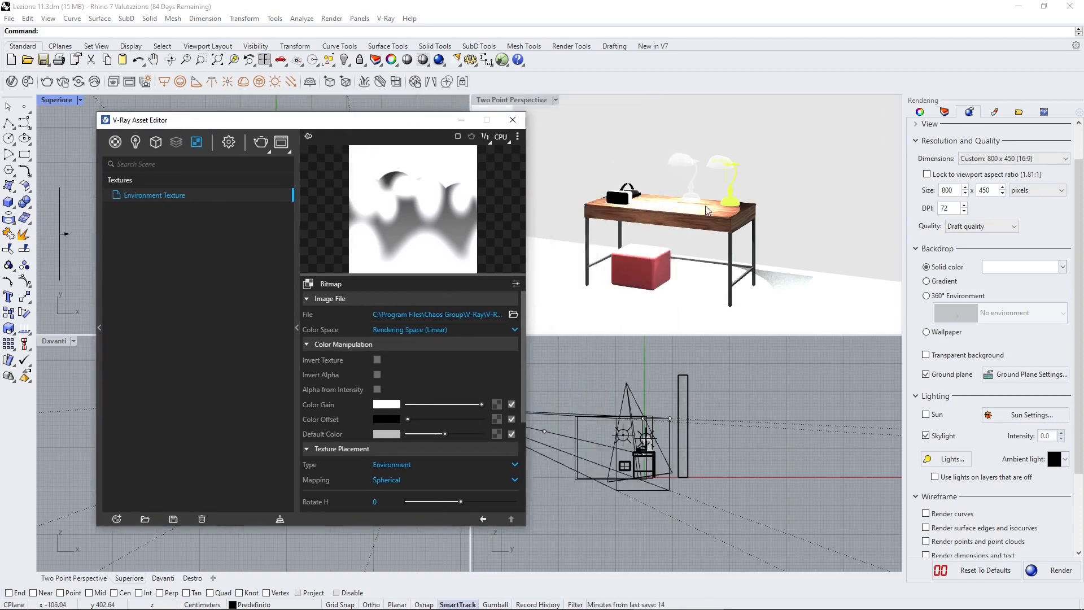
pyautogui.moveTo(430, 352)
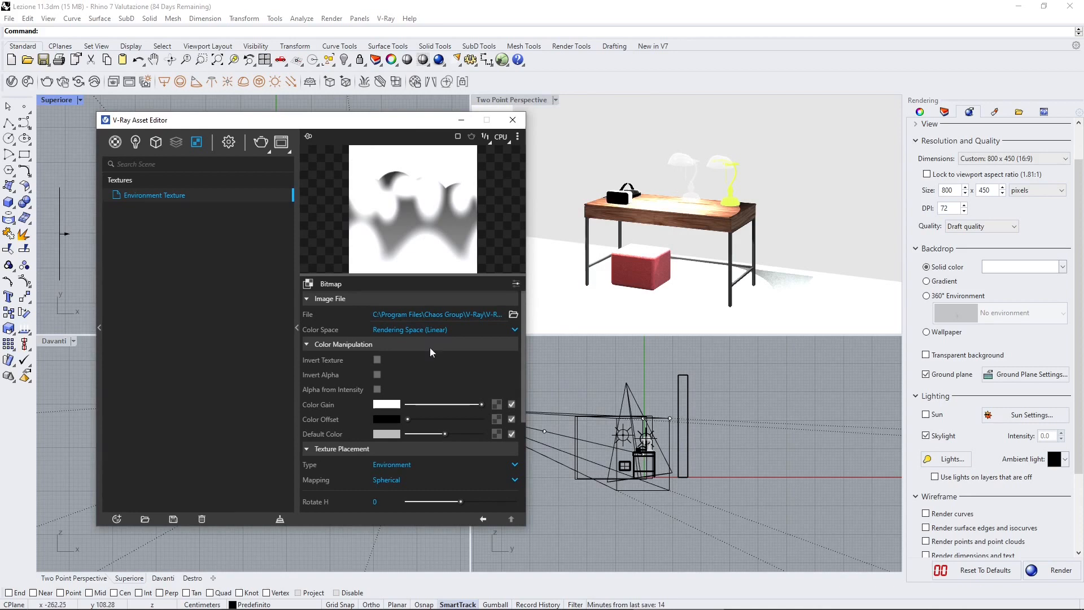
pyautogui.moveTo(115, 154)
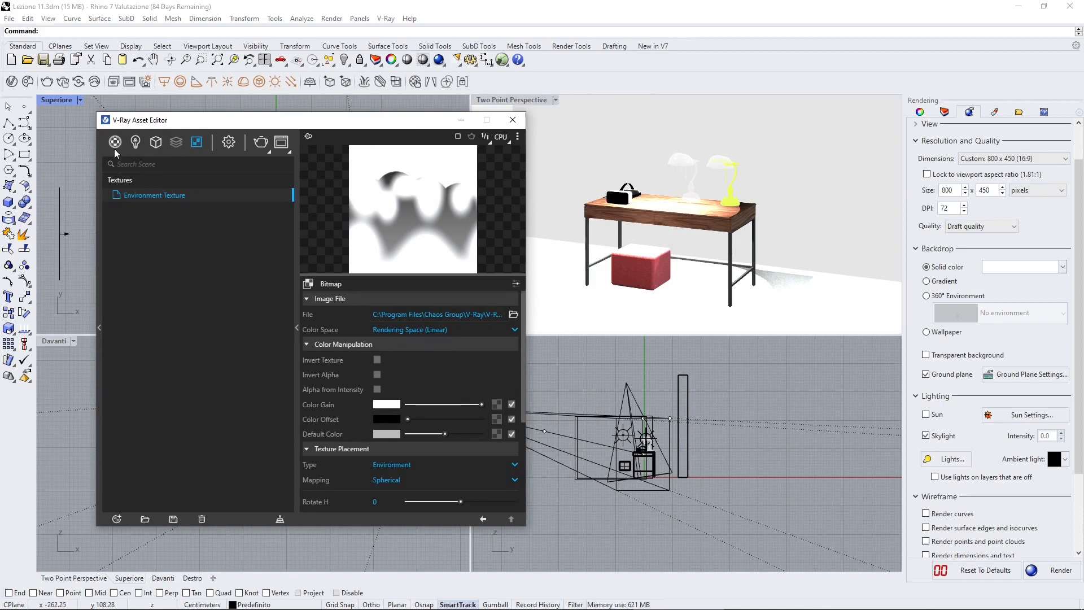
pyautogui.click(114, 141)
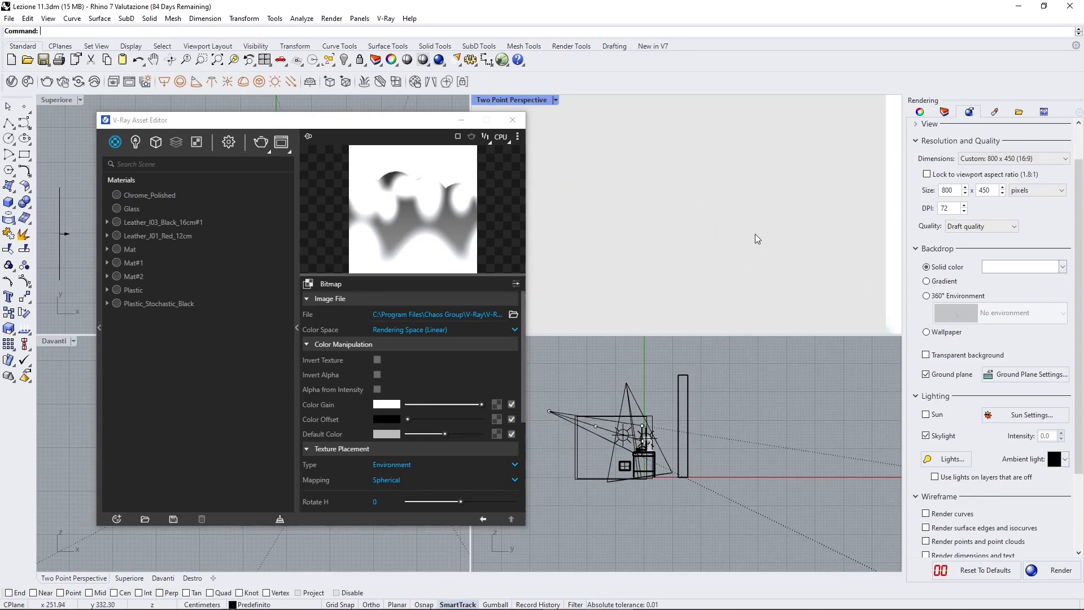
# Stop the test render and switch off the background environment texture, with intensity 0.1.
pyautogui.click(228, 142)
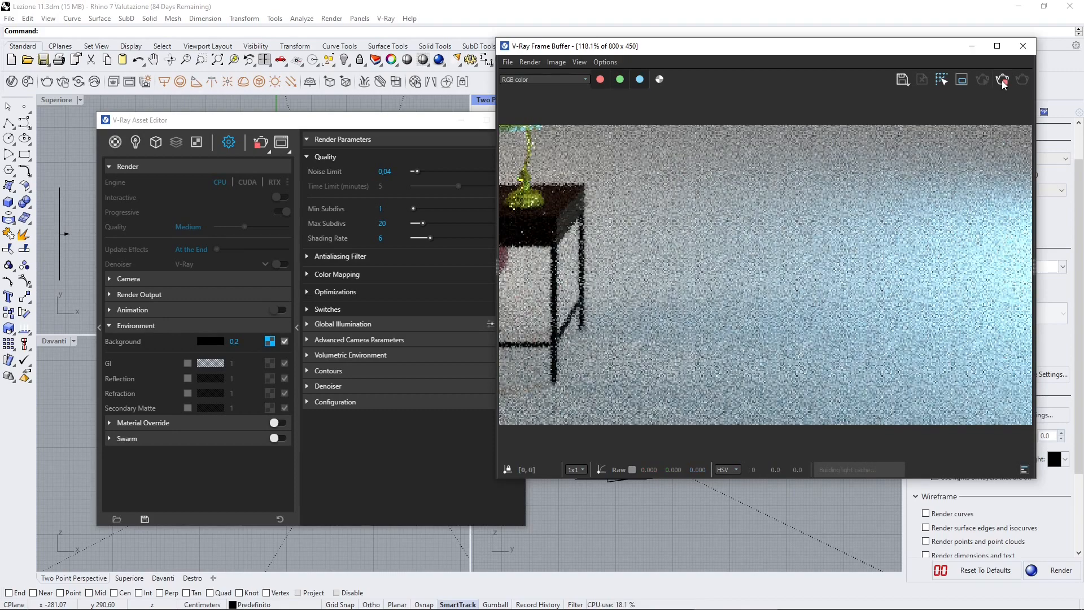
pyautogui.click(1022, 45)
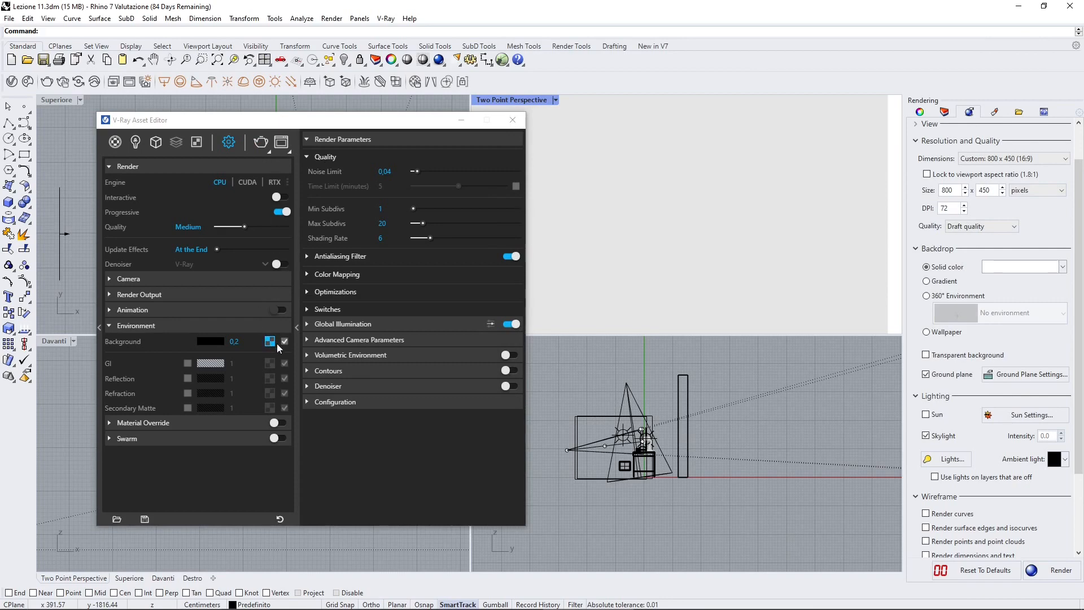
pyautogui.click(283, 341)
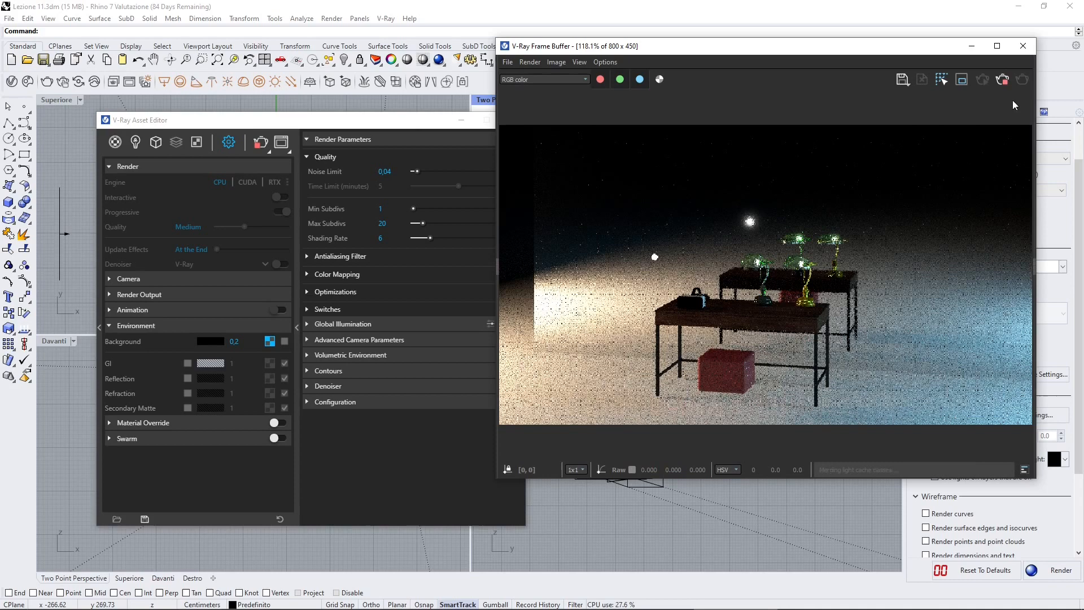
pyautogui.moveTo(779, 389)
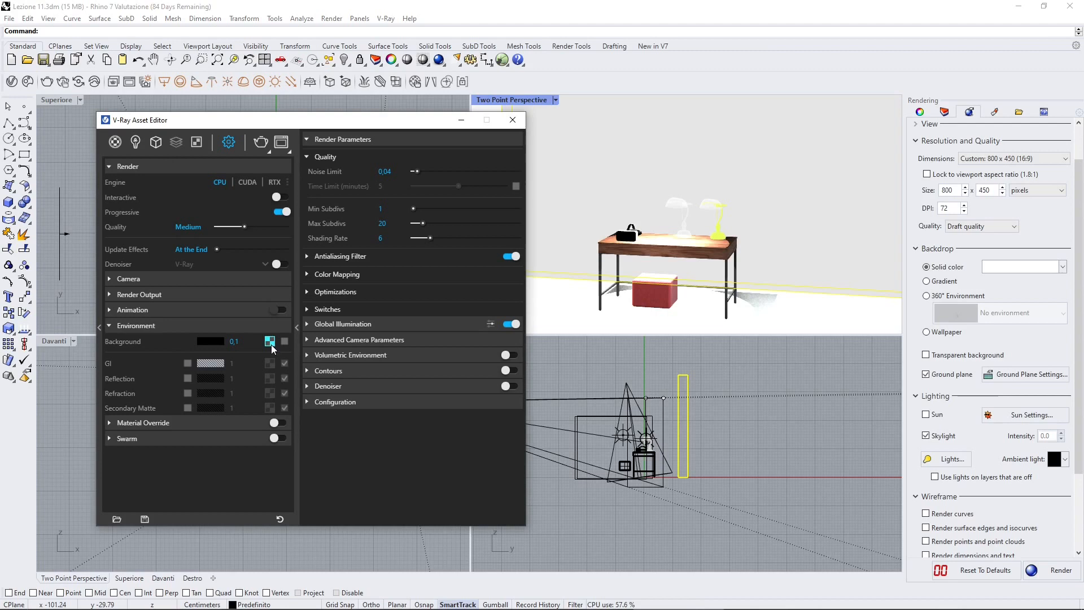
# Render the scene with the darker background, then switch to the Desk02 model web page.
pyautogui.click(271, 341)
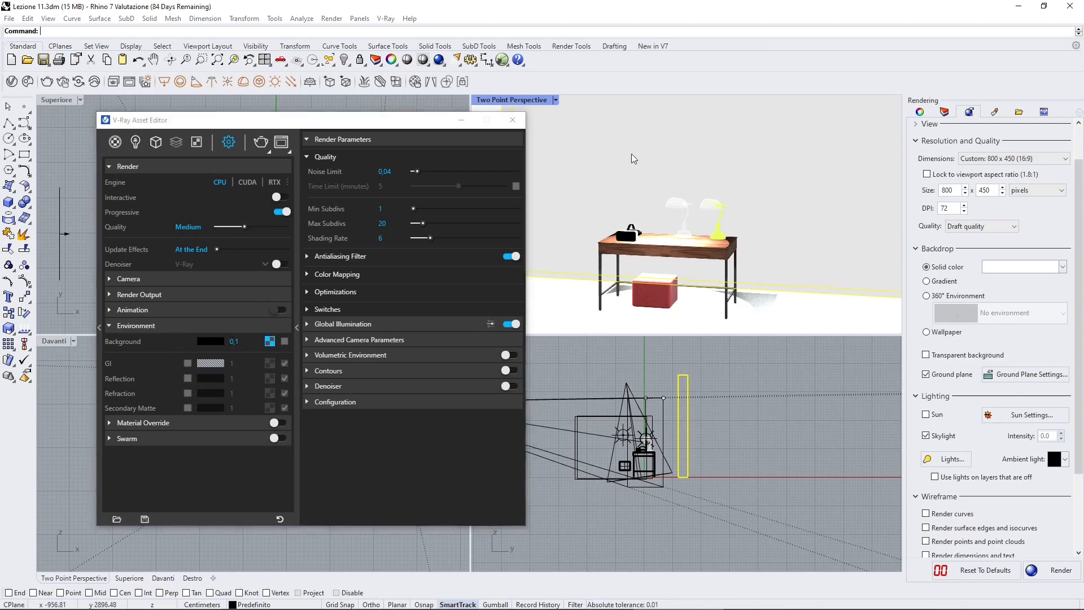
pyautogui.click(196, 142)
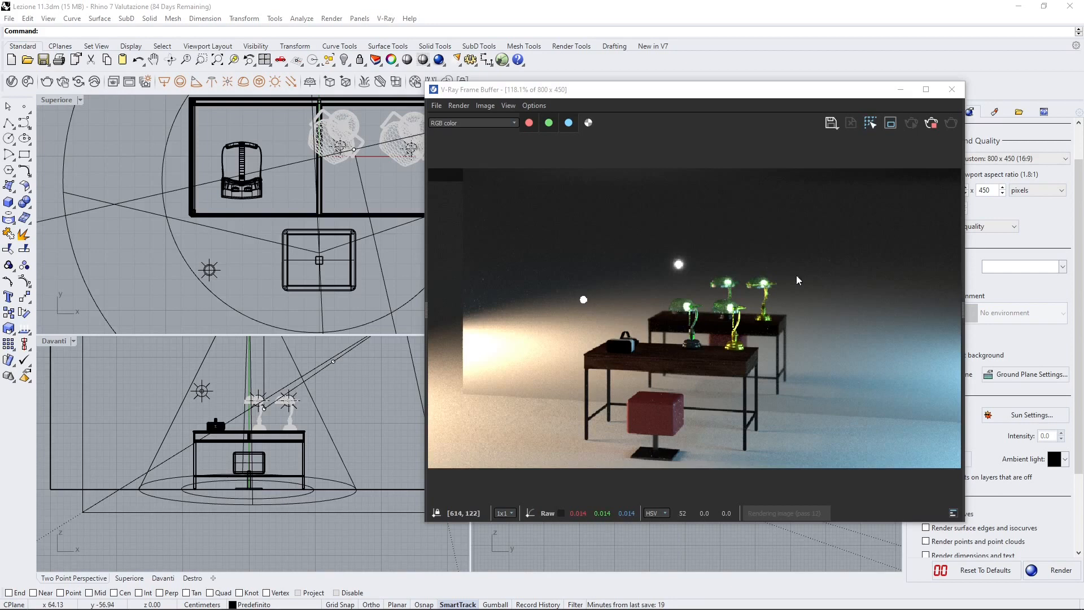
pyautogui.moveTo(685, 327)
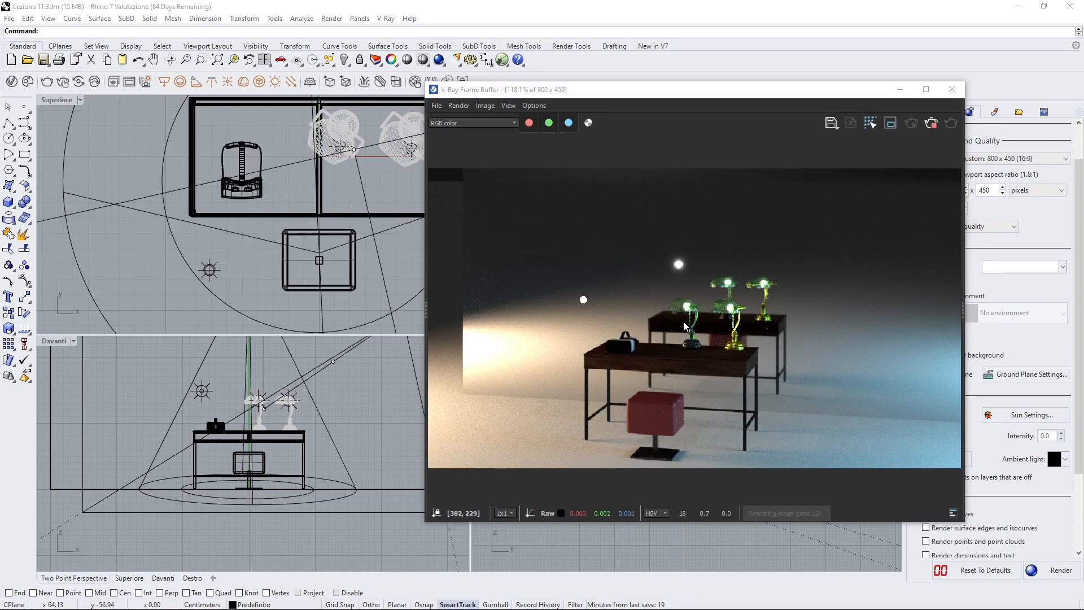
pyautogui.moveTo(894, 226)
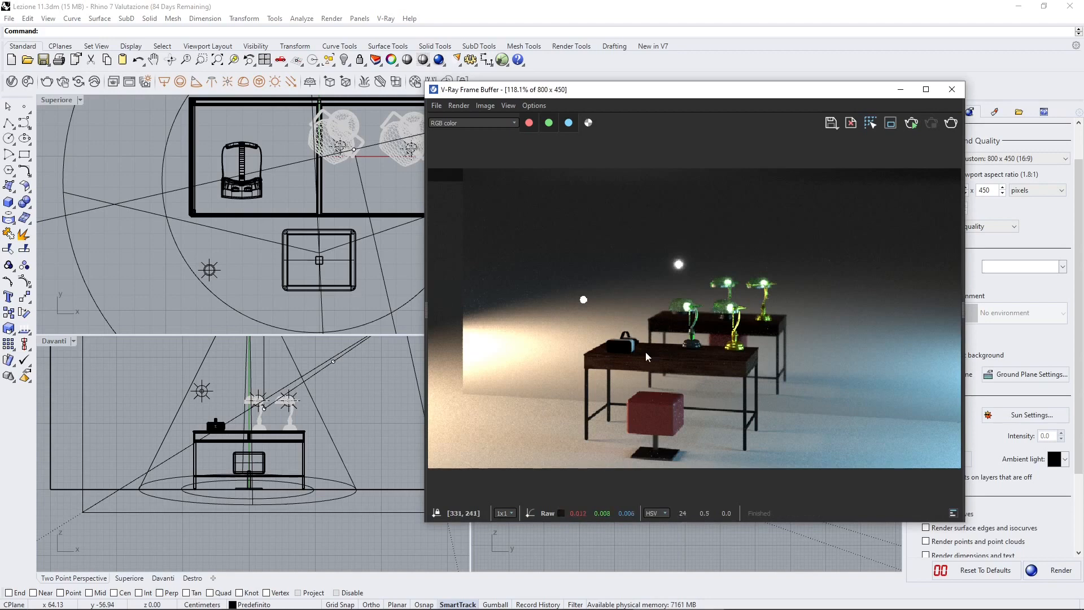
pyautogui.click(952, 89)
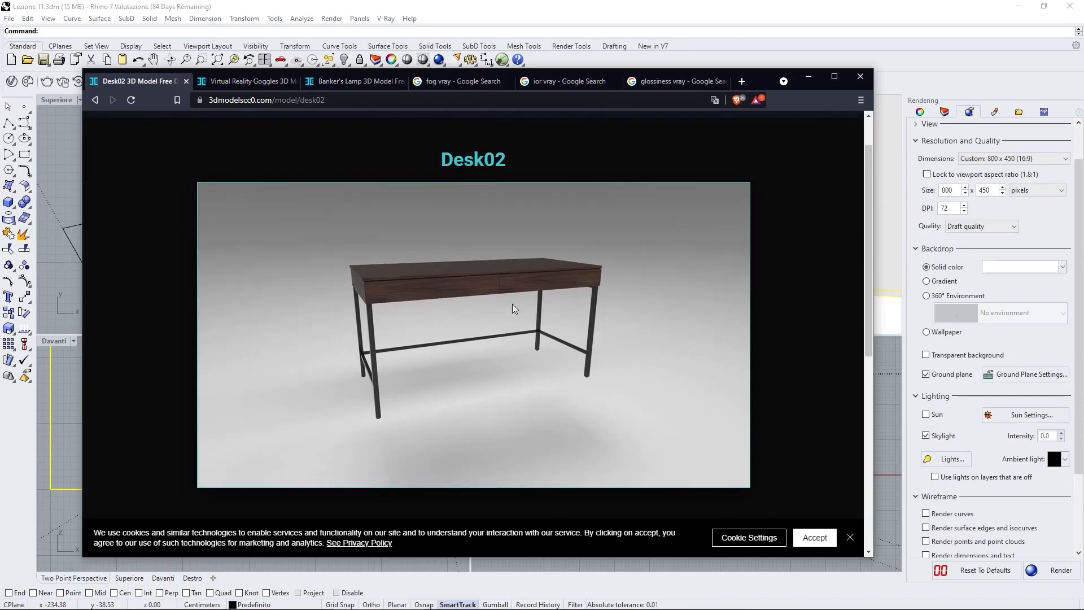
pyautogui.scroll(3)
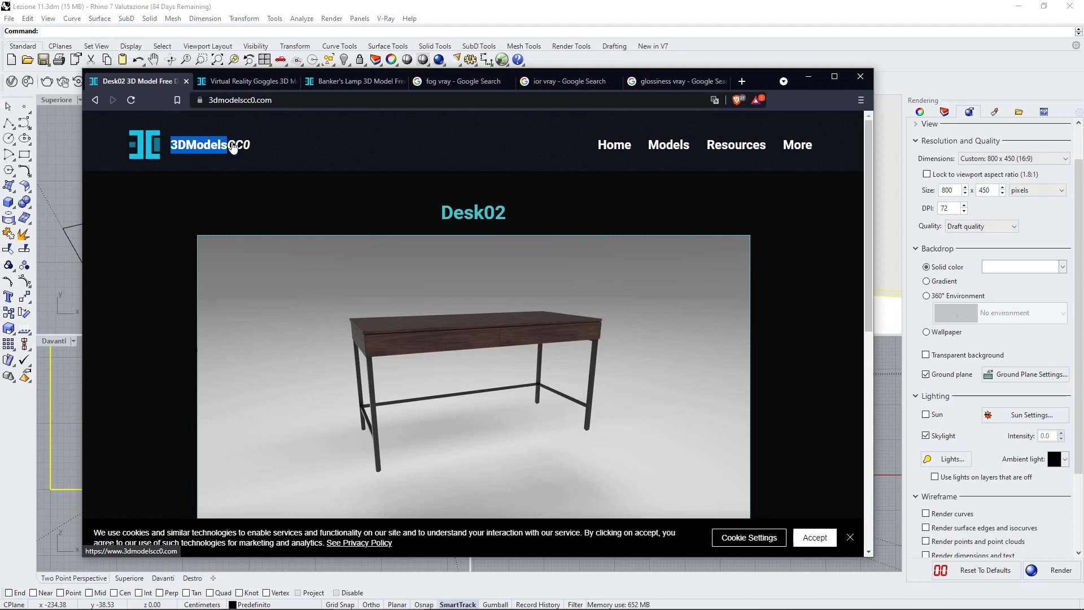
pyautogui.click(198, 145)
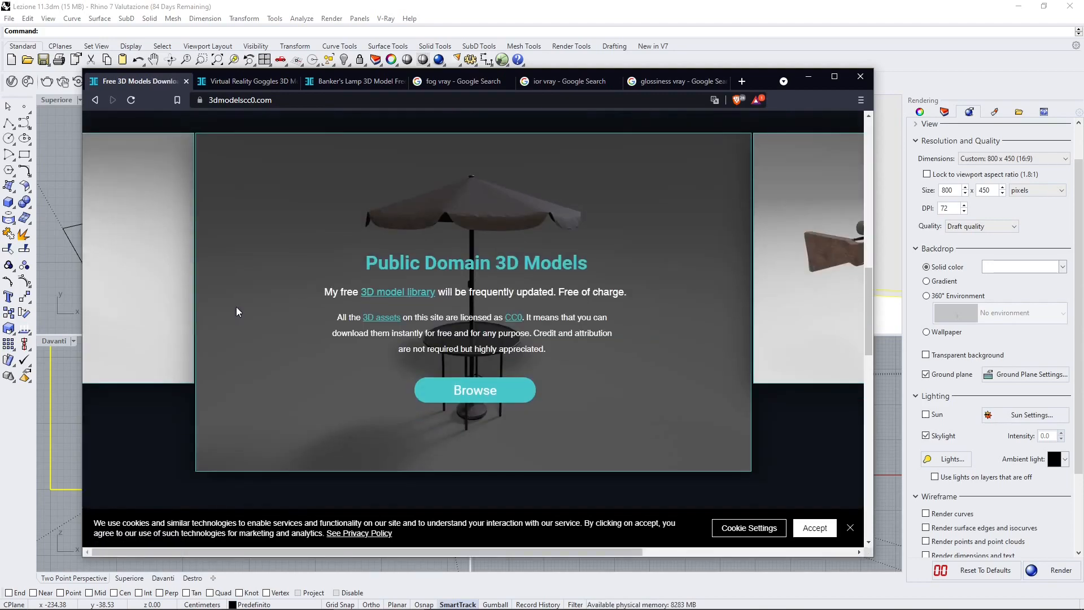
pyautogui.scroll(-3)
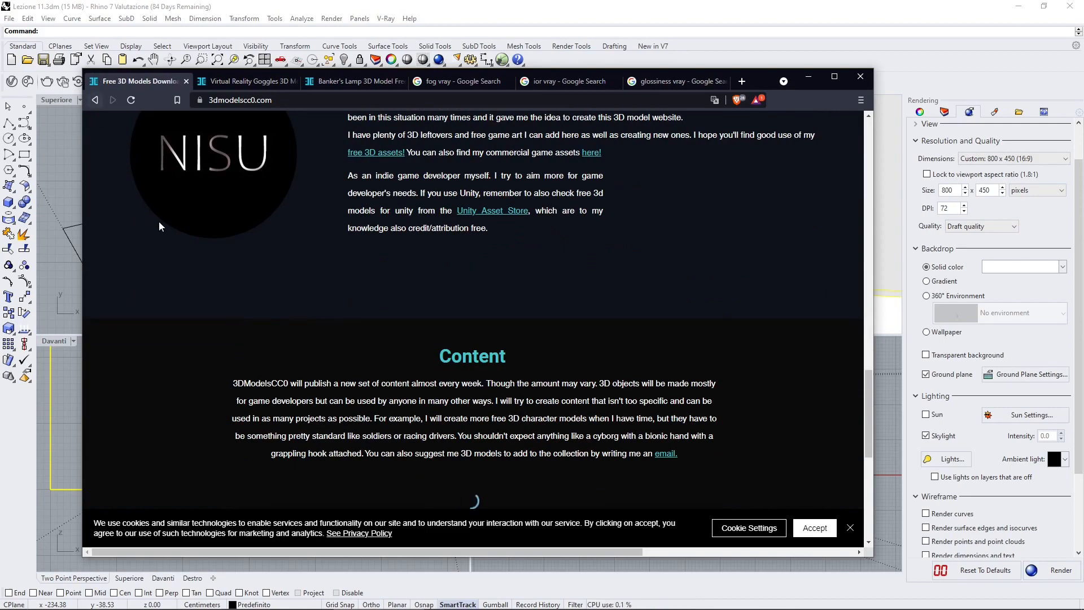
pyautogui.scroll(-3)
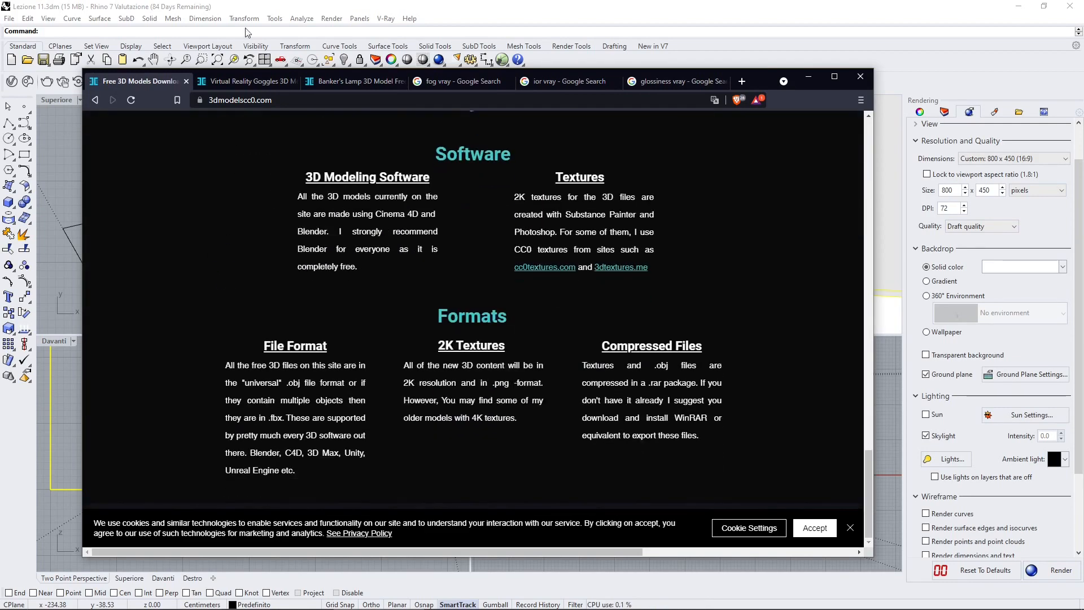
pyautogui.click(247, 80)
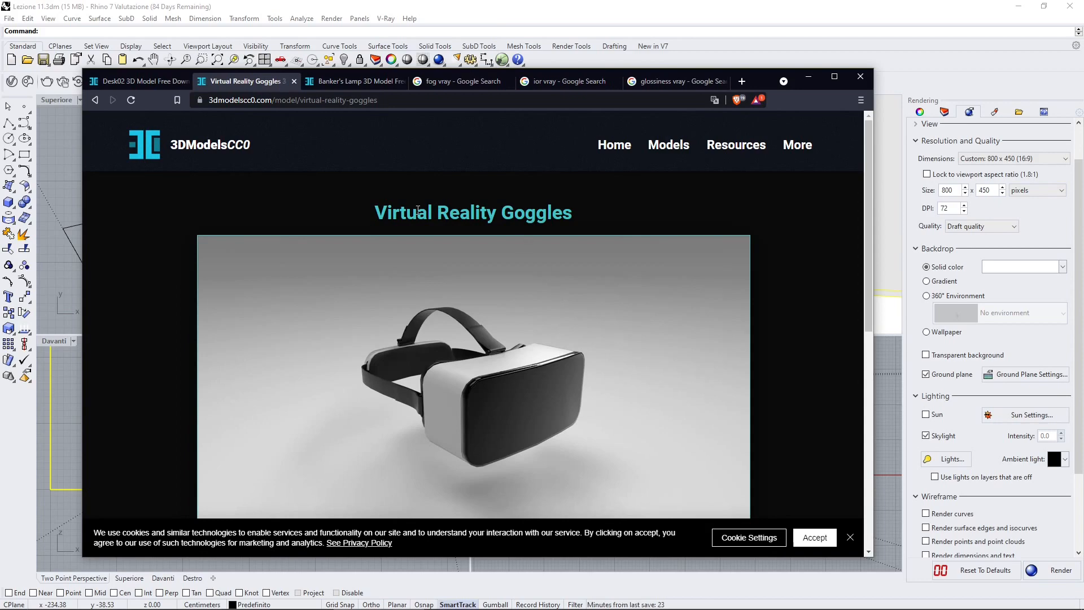
pyautogui.scroll(-3)
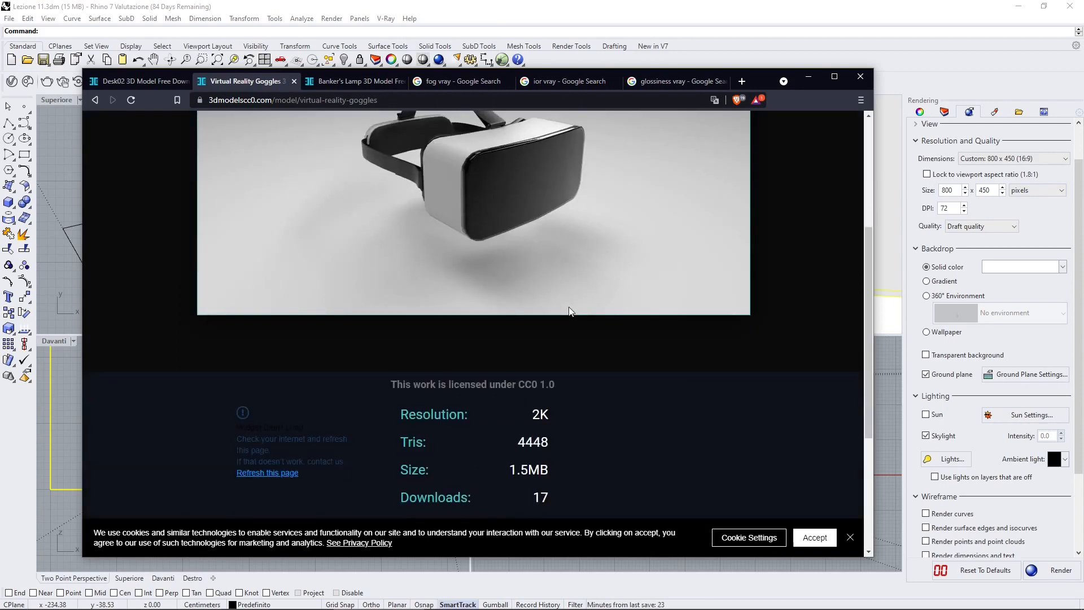
pyautogui.click(353, 80)
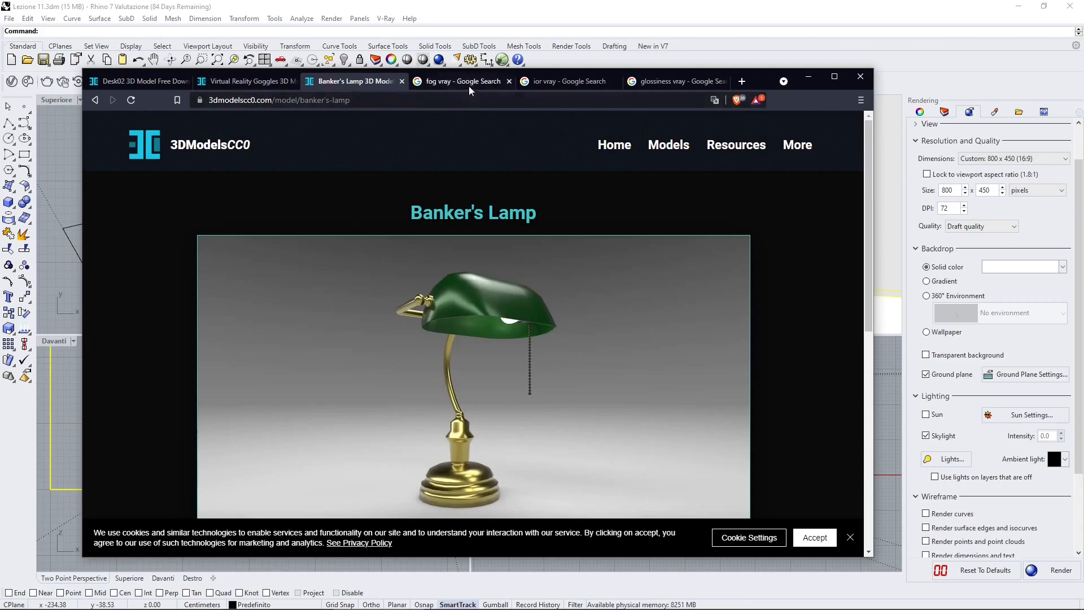
pyautogui.moveTo(228, 92)
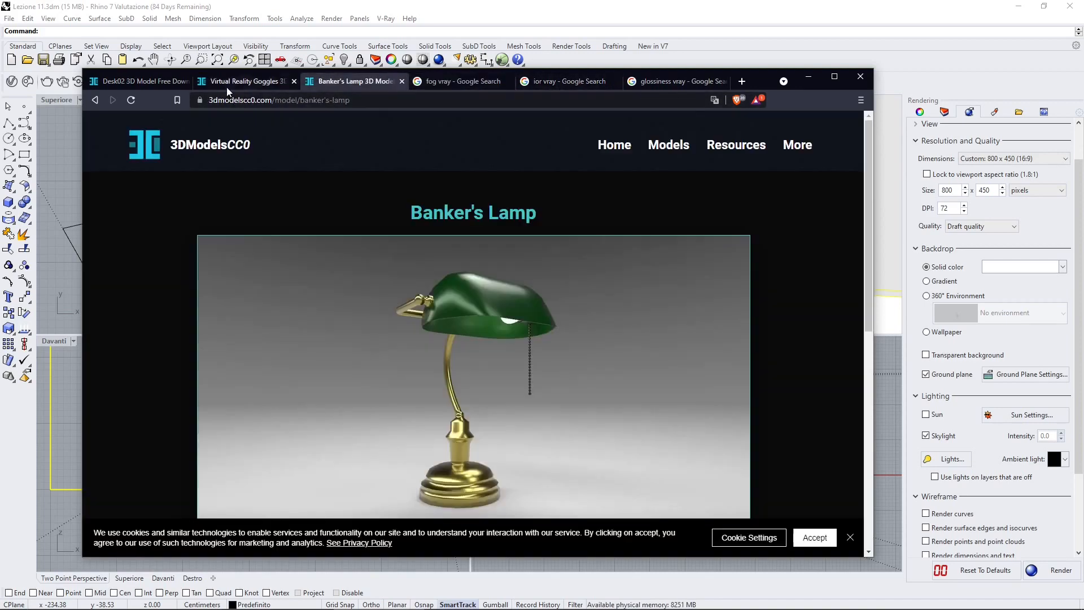
pyautogui.click(139, 80)
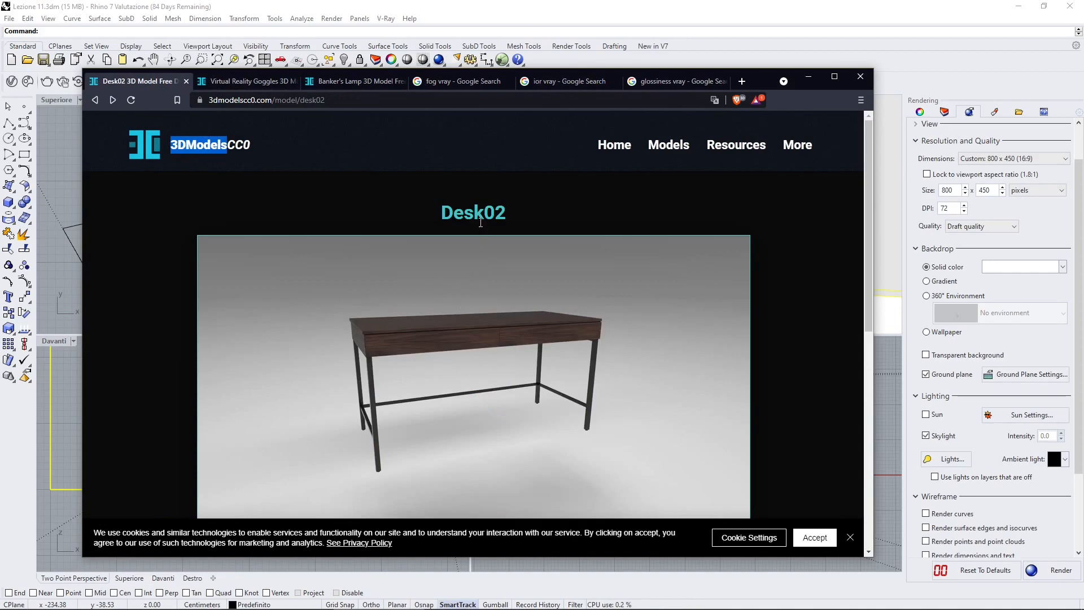
pyautogui.scroll(-3)
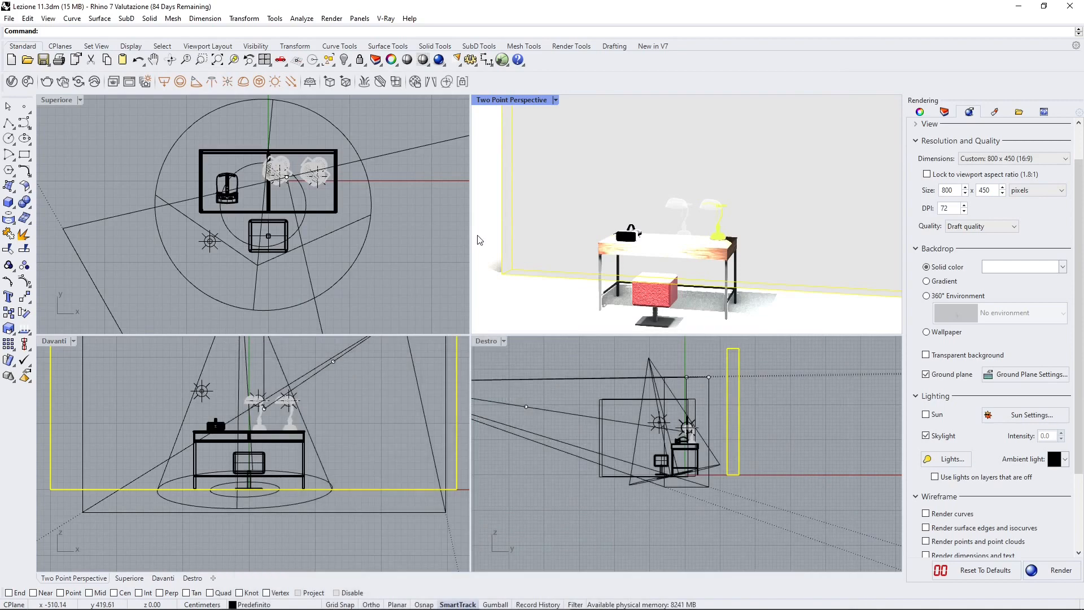
pyautogui.moveTo(428, 187)
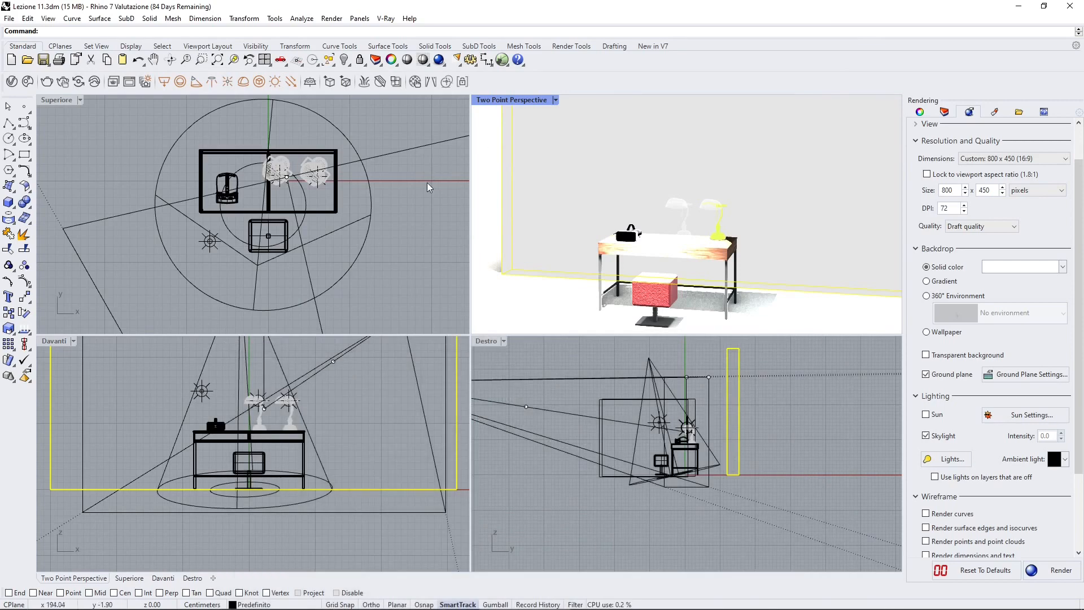
pyautogui.moveTo(502, 203)
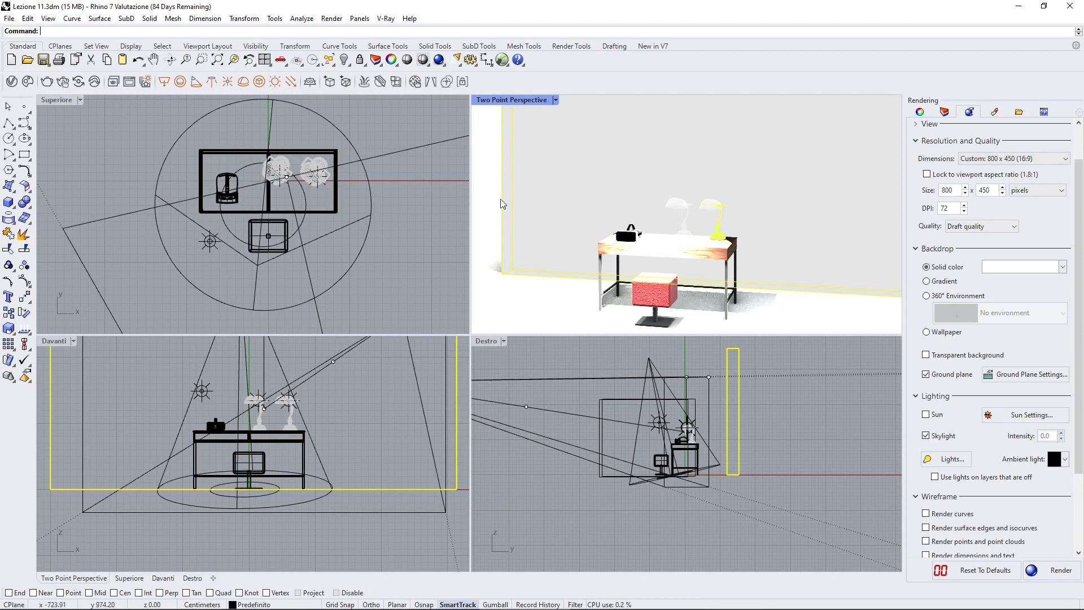
pyautogui.click(232, 227)
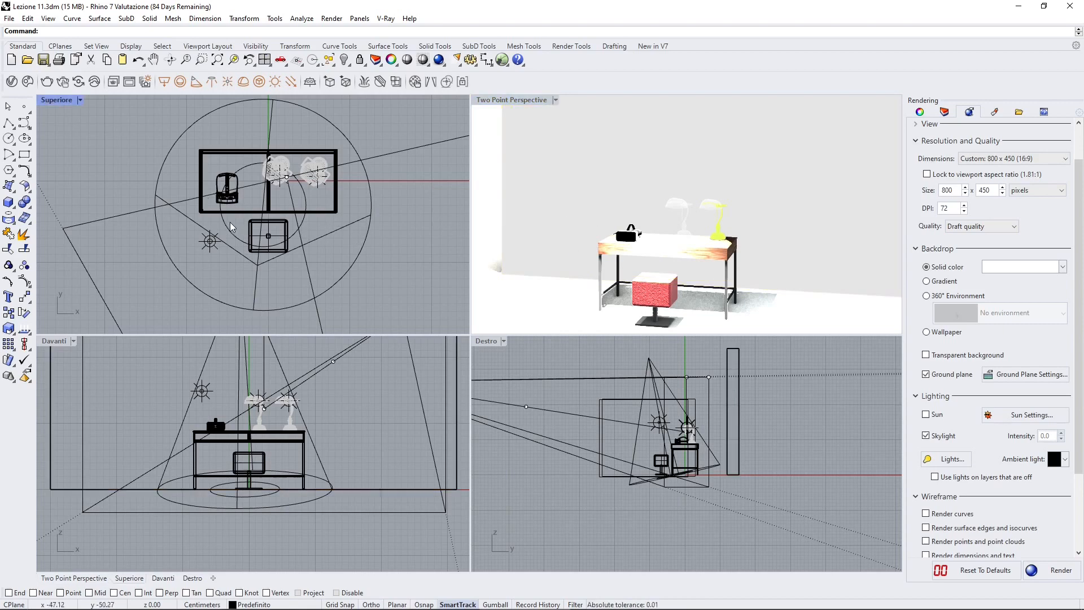
pyautogui.scroll(3)
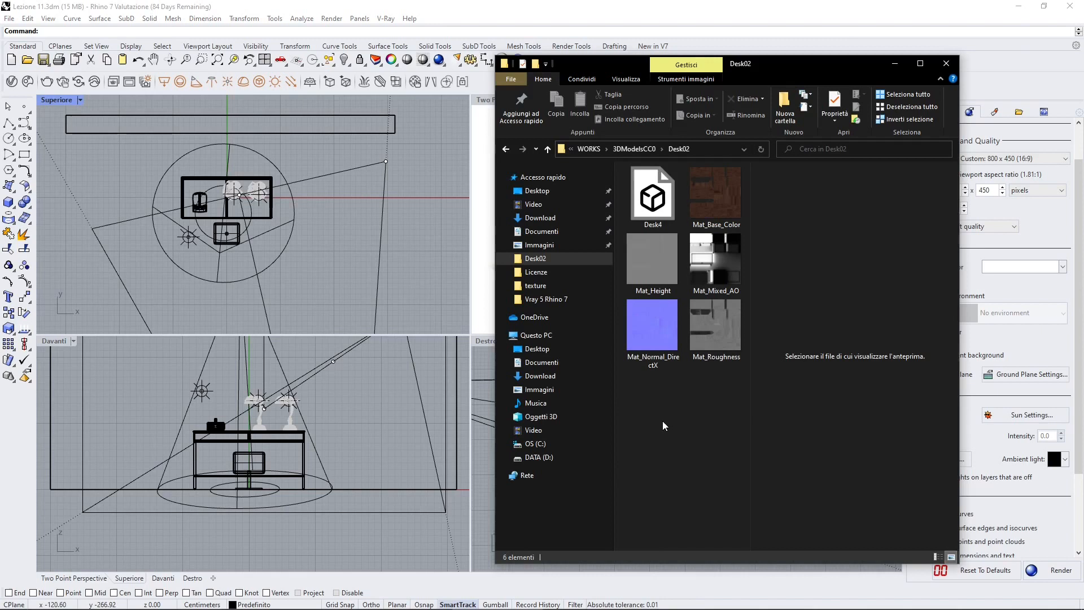
# Preview the Desk02 Mat_Roughness and Mat_Base_Color textures, then drag Desk4 into Rhino.
pyautogui.click(652, 193)
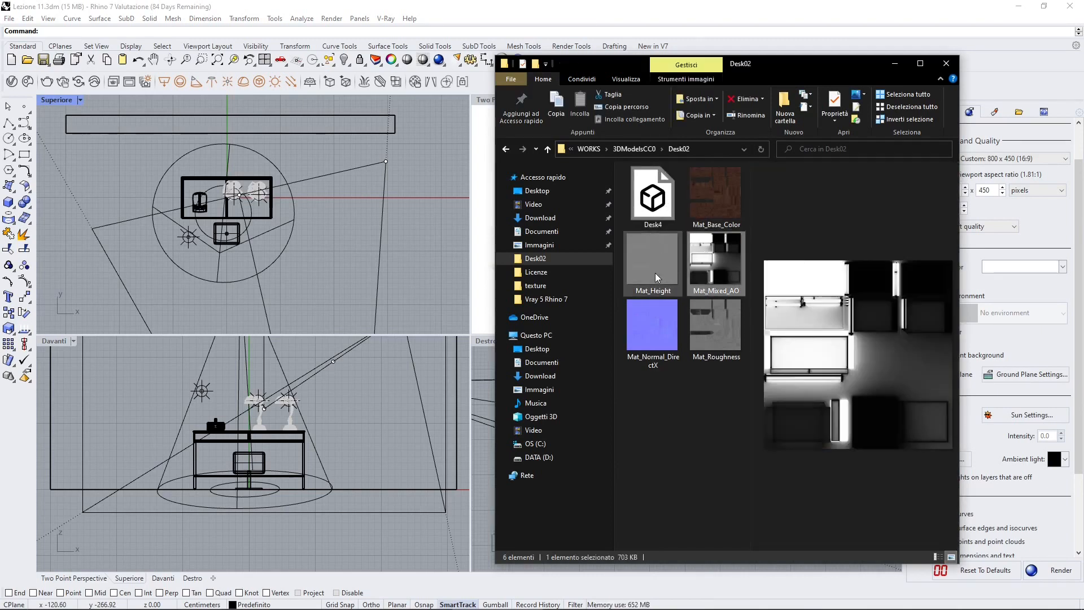
pyautogui.click(715, 325)
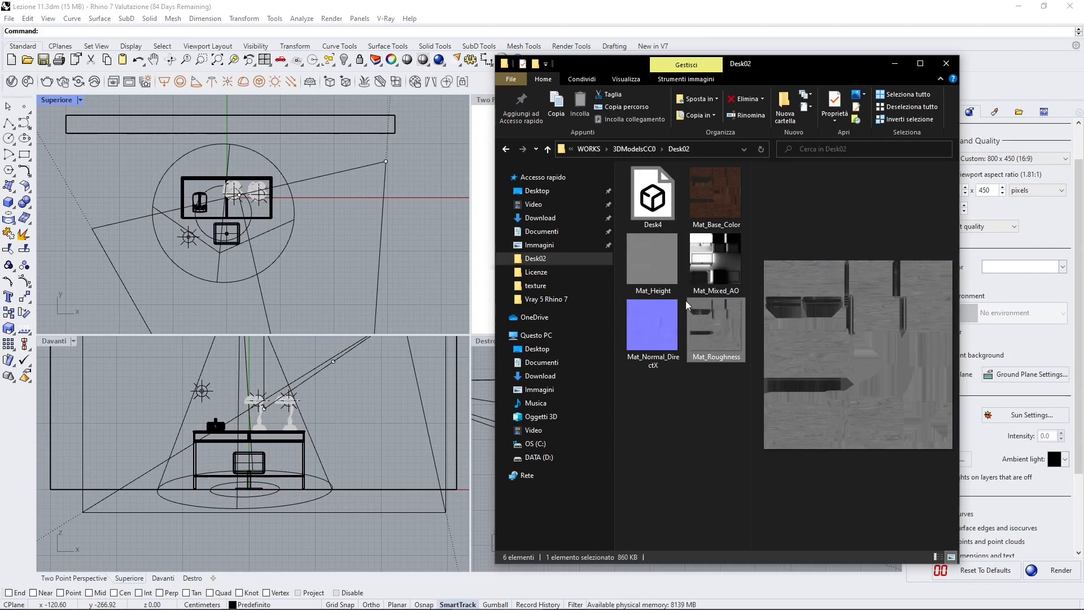
pyautogui.moveTo(706, 188)
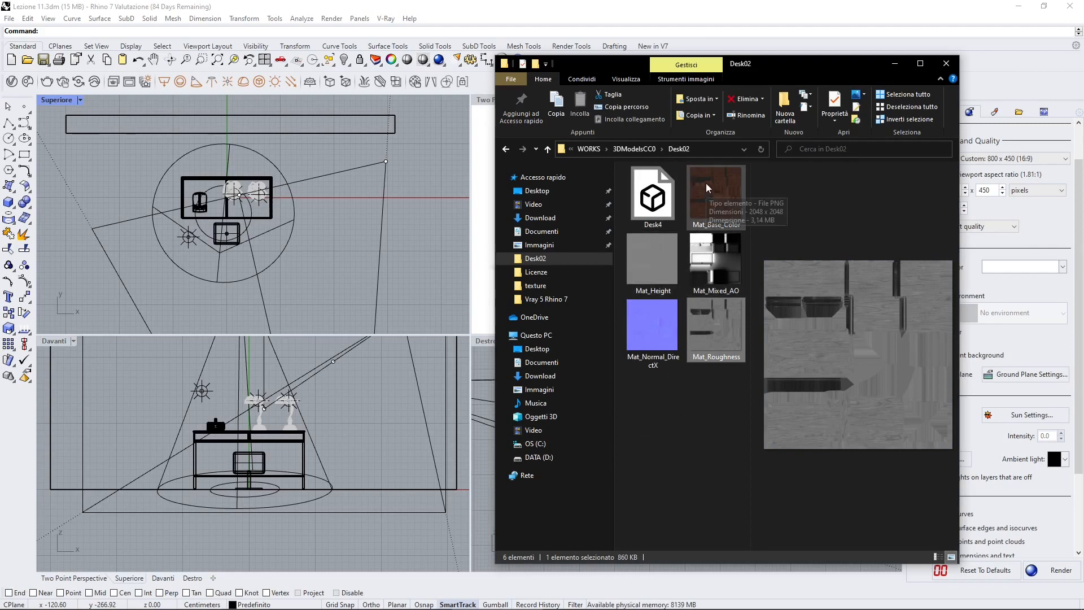
pyautogui.click(716, 194)
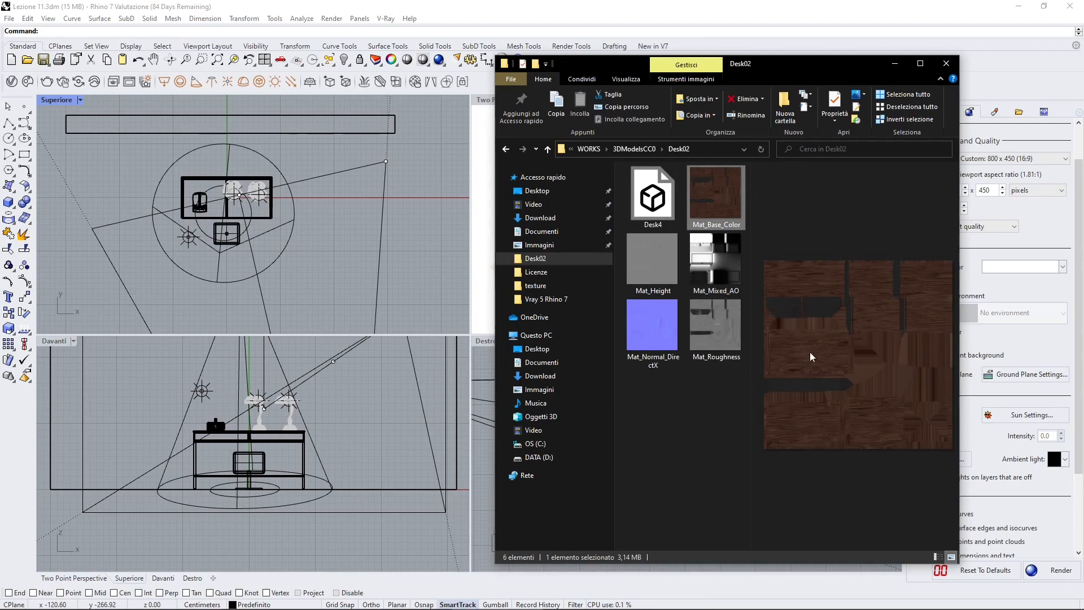
pyautogui.click(652, 196)
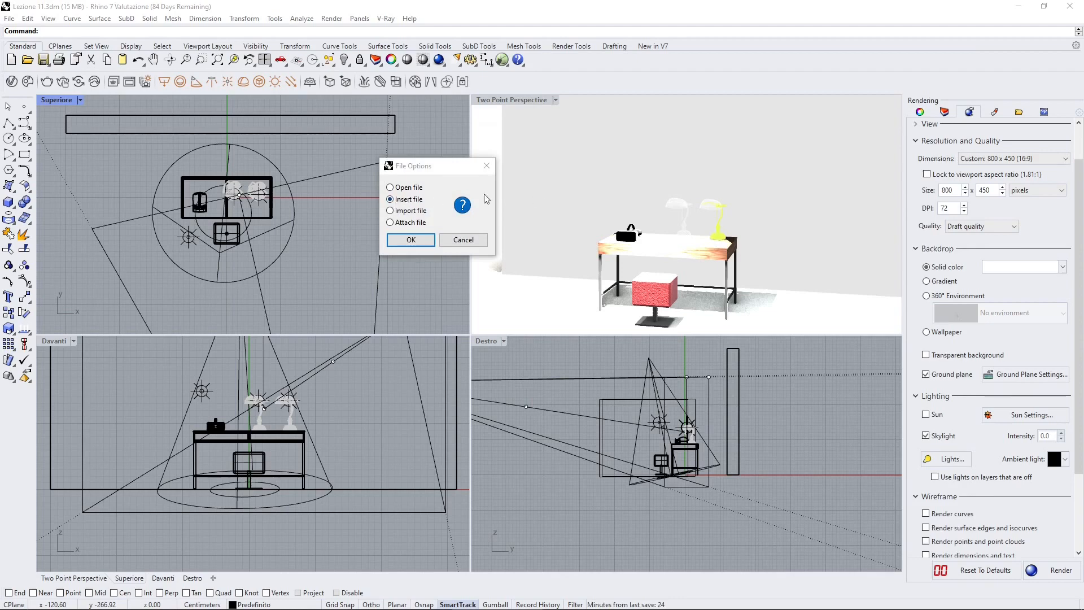
# Insert Desk4.fbx as block Desk4 01, keeping both blocks, with default FBX import options.
pyautogui.click(410, 239)
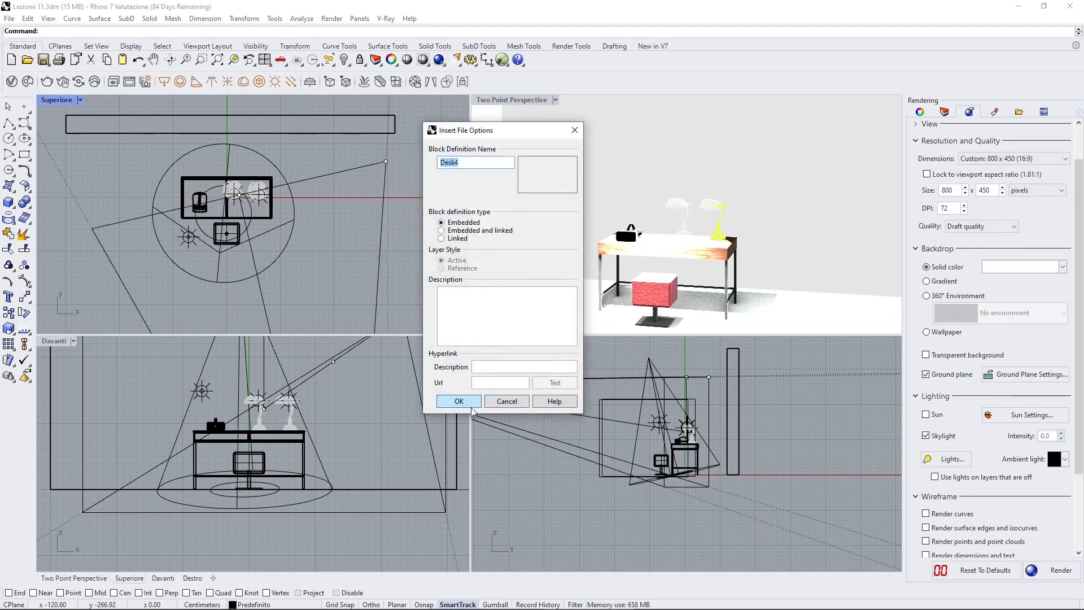
pyautogui.click(459, 401)
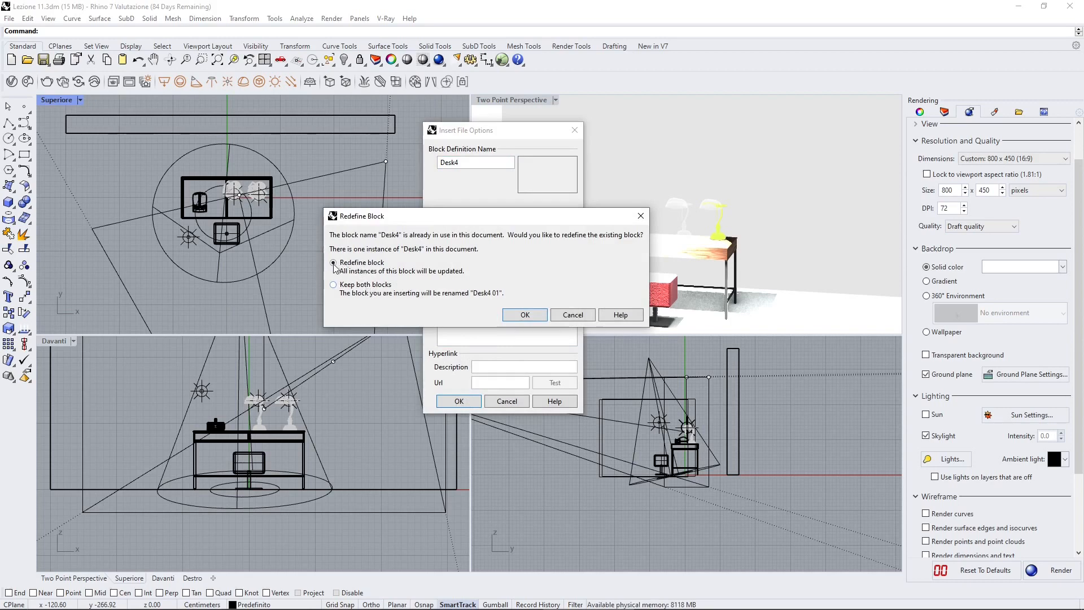
pyautogui.click(334, 284)
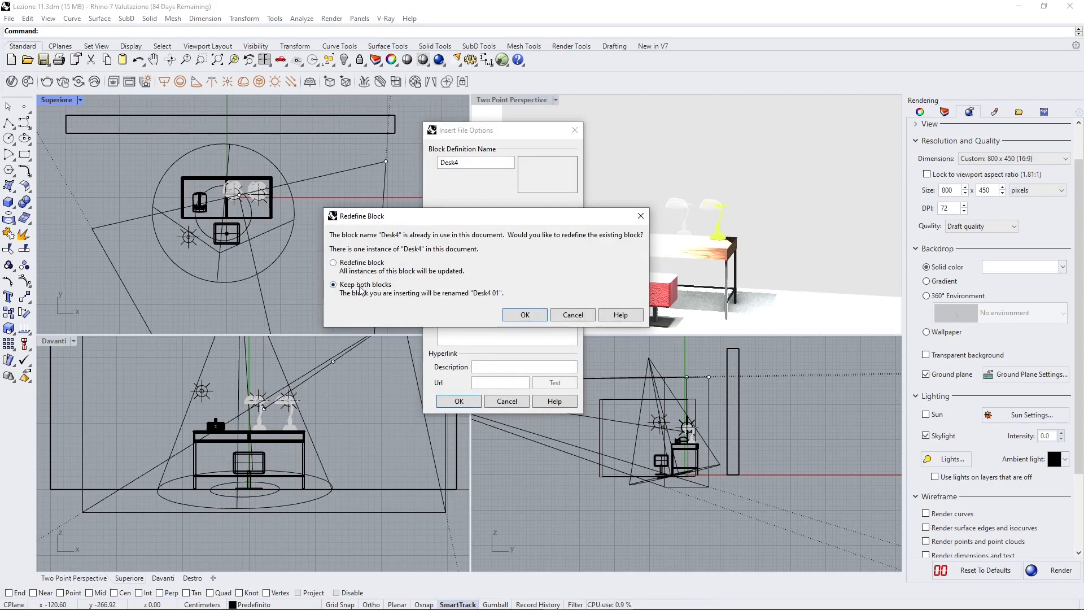
pyautogui.click(524, 315)
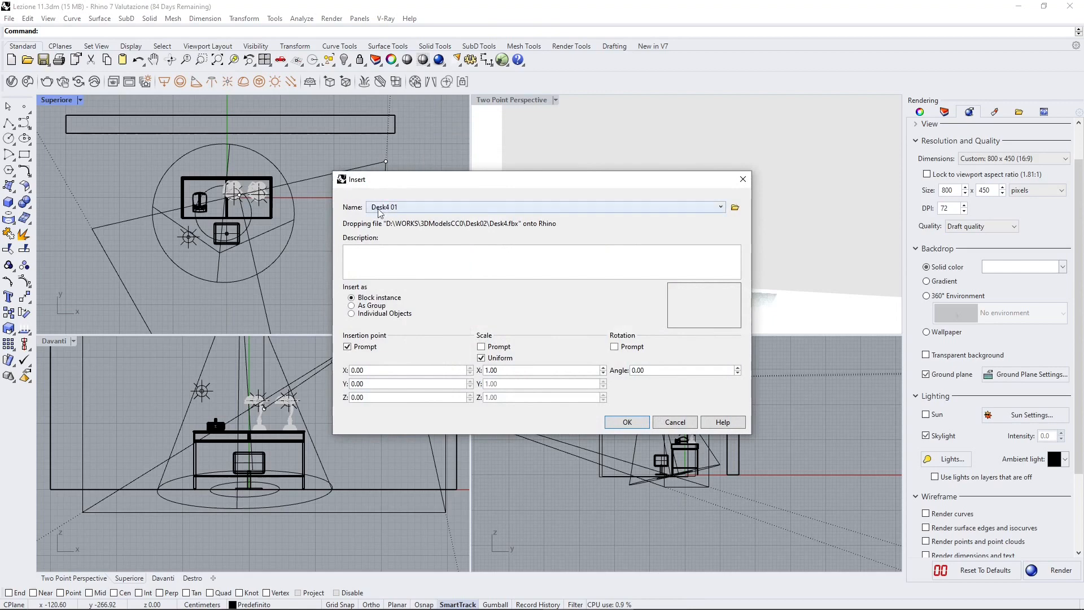
pyautogui.click(625, 422)
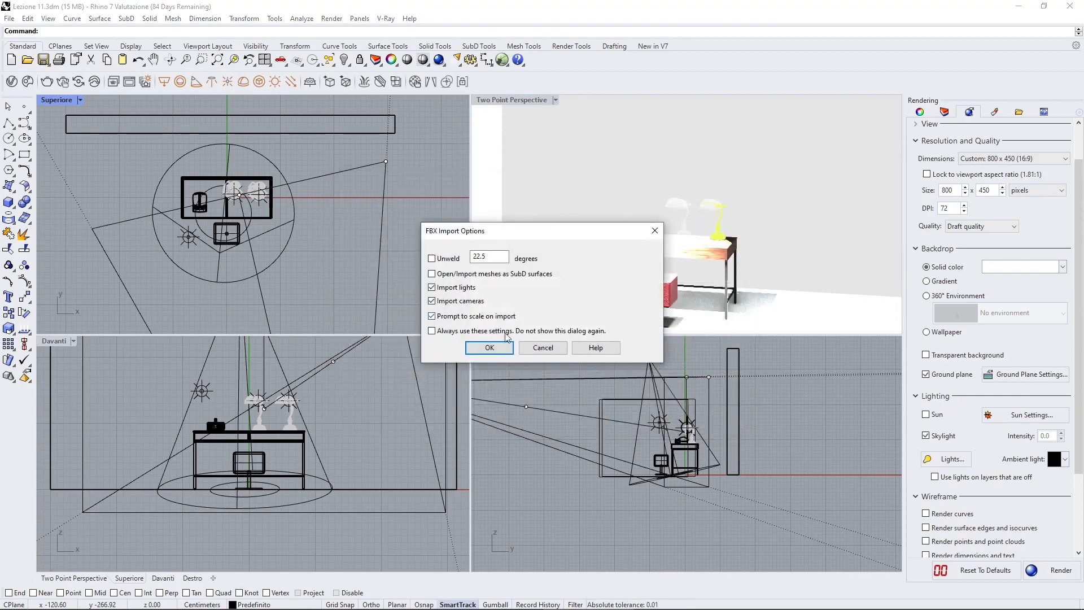
pyautogui.click(489, 347)
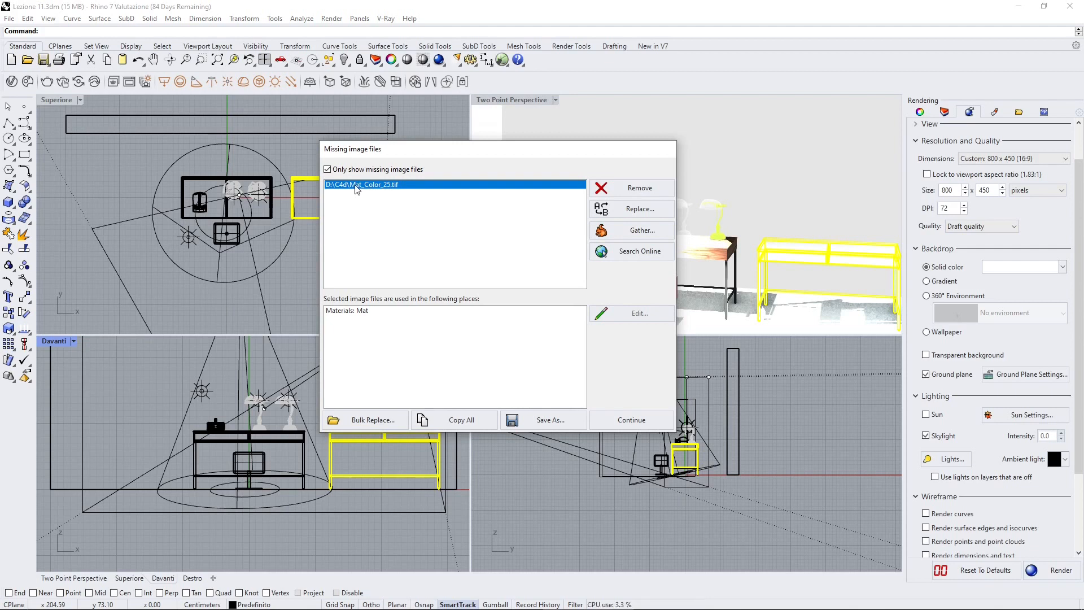
pyautogui.moveTo(337, 187)
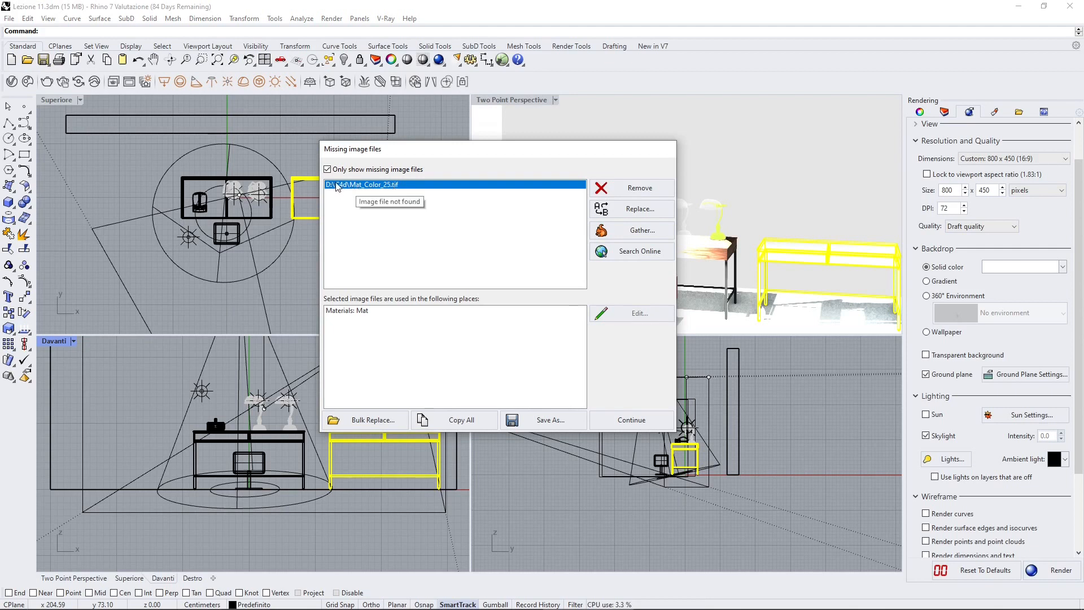
pyautogui.moveTo(557, 212)
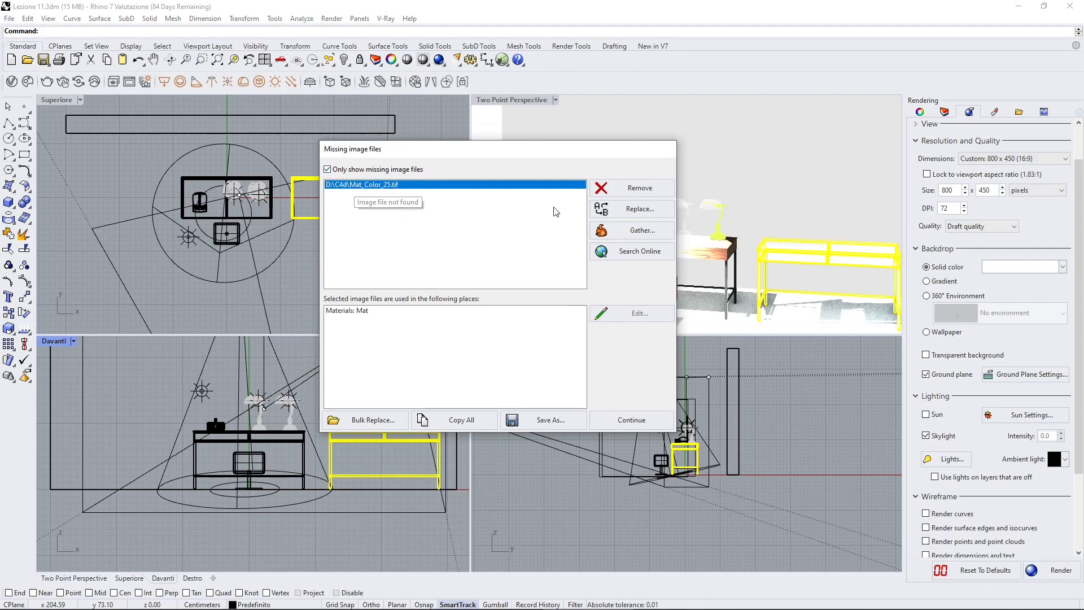
pyautogui.moveTo(786, 254)
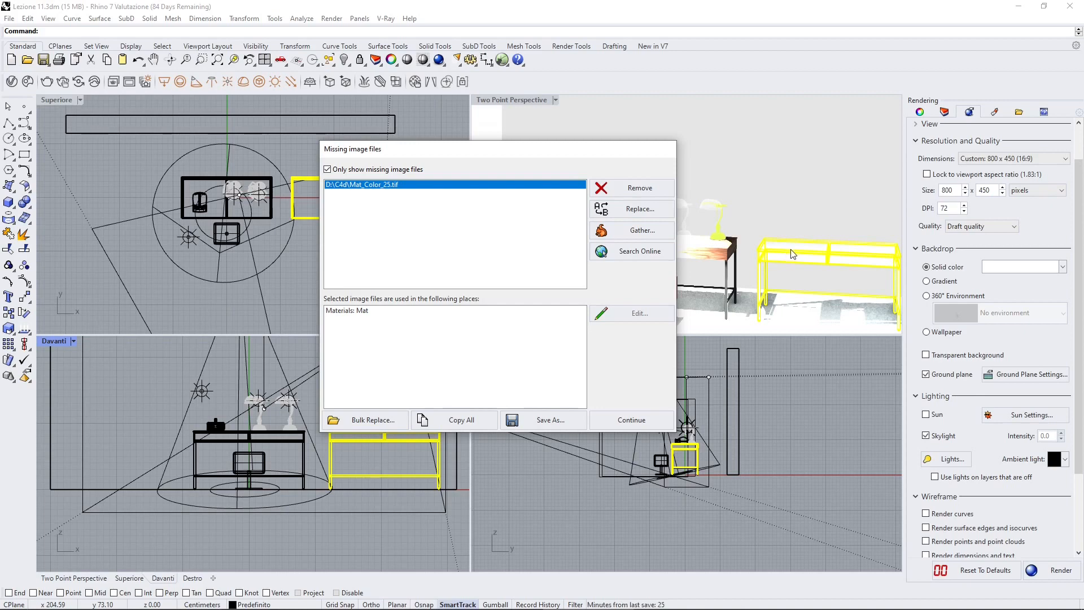
pyautogui.moveTo(622, 212)
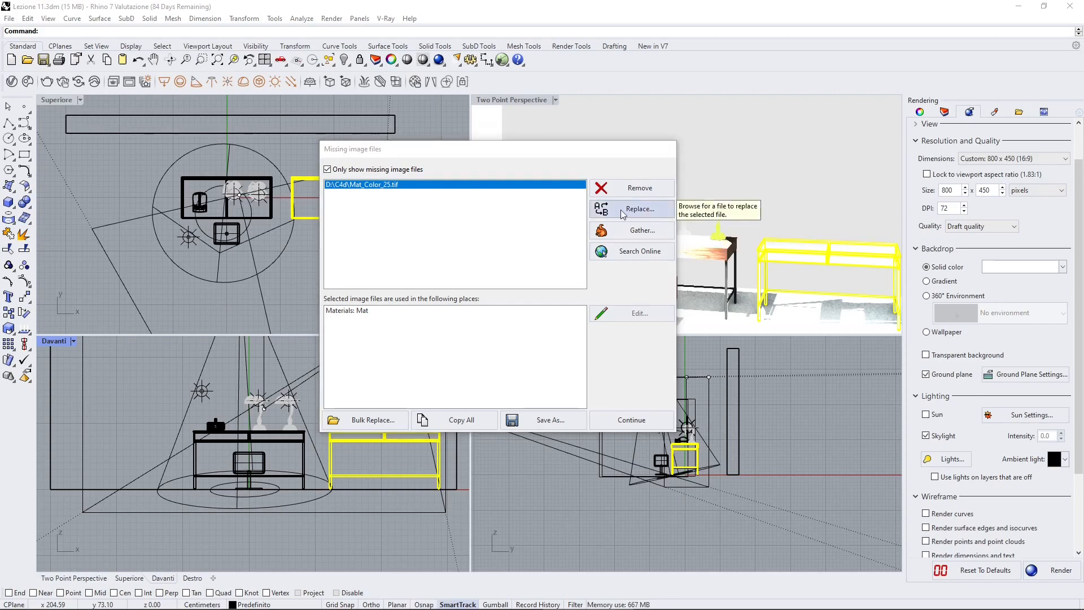
# Relink the missing Mat_Color image to Mat_Base_Color from the Desk02 folder and continue.
pyautogui.click(639, 209)
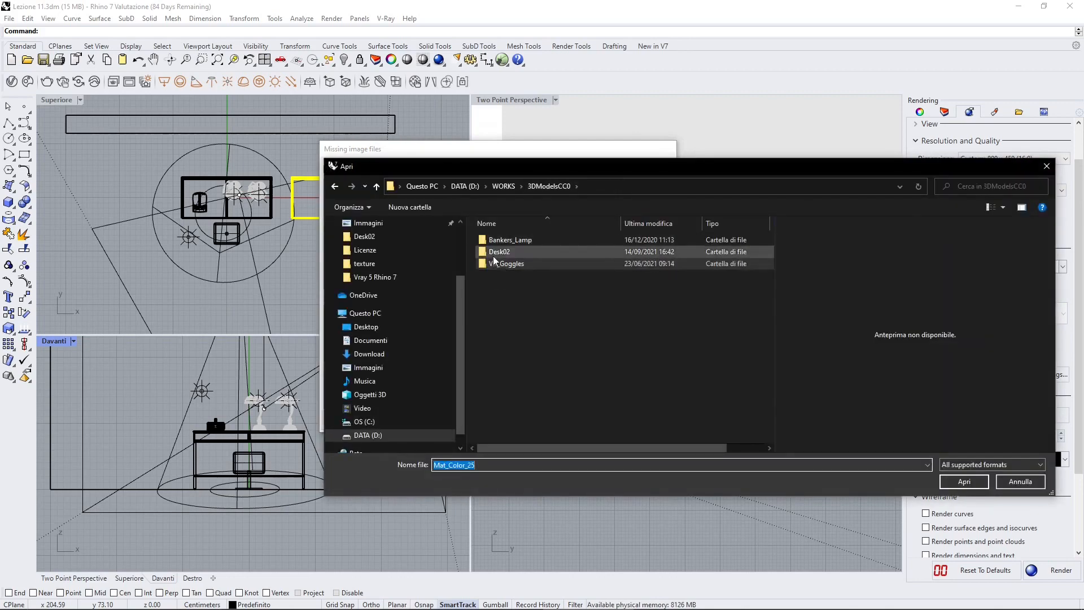
pyautogui.doubleClick(499, 251)
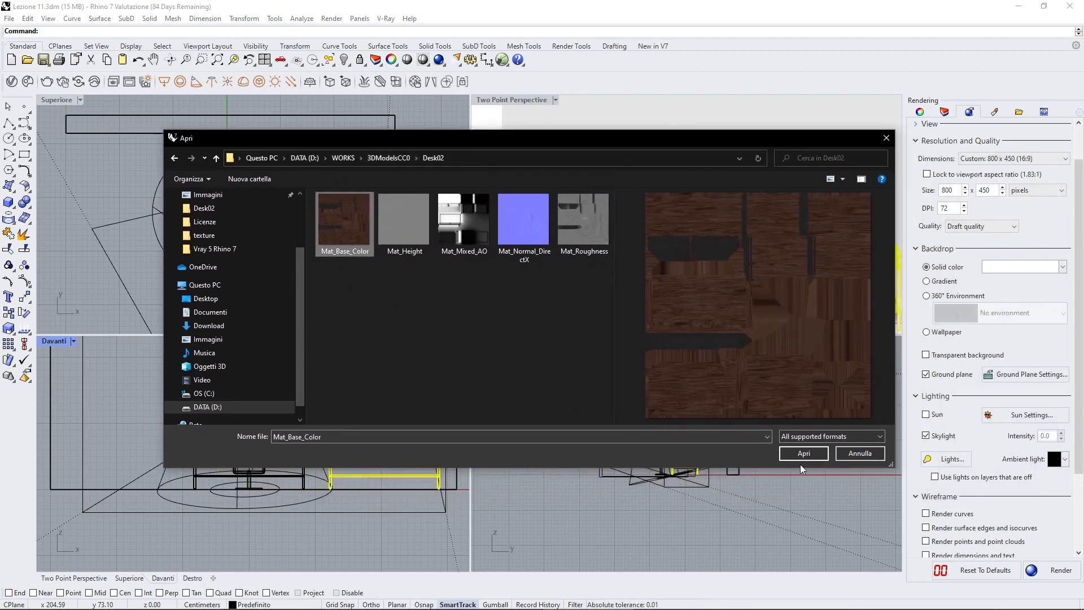
pyautogui.click(804, 453)
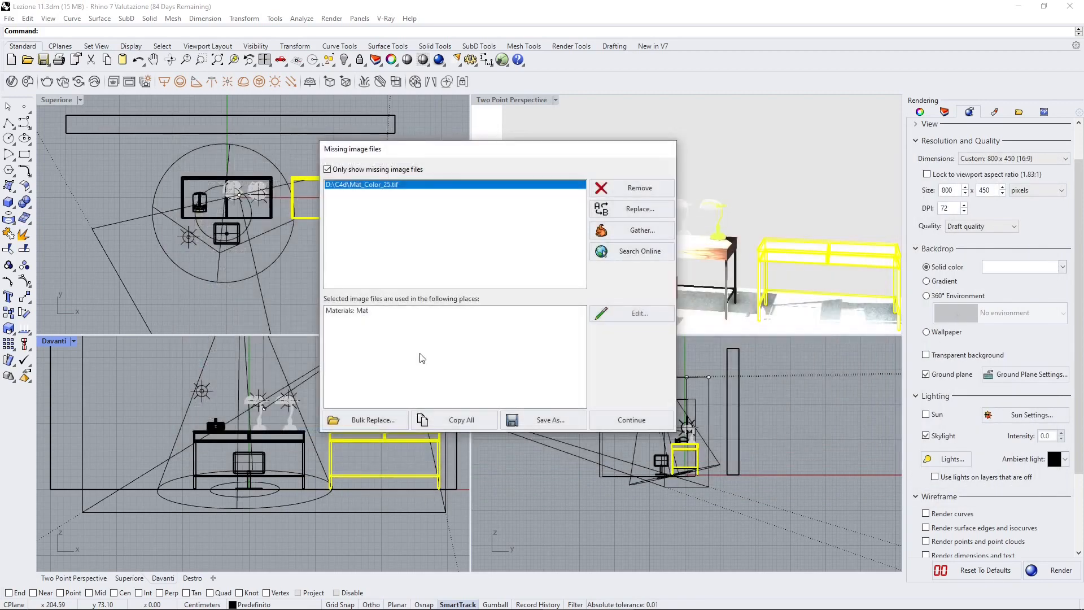
pyautogui.click(630, 209)
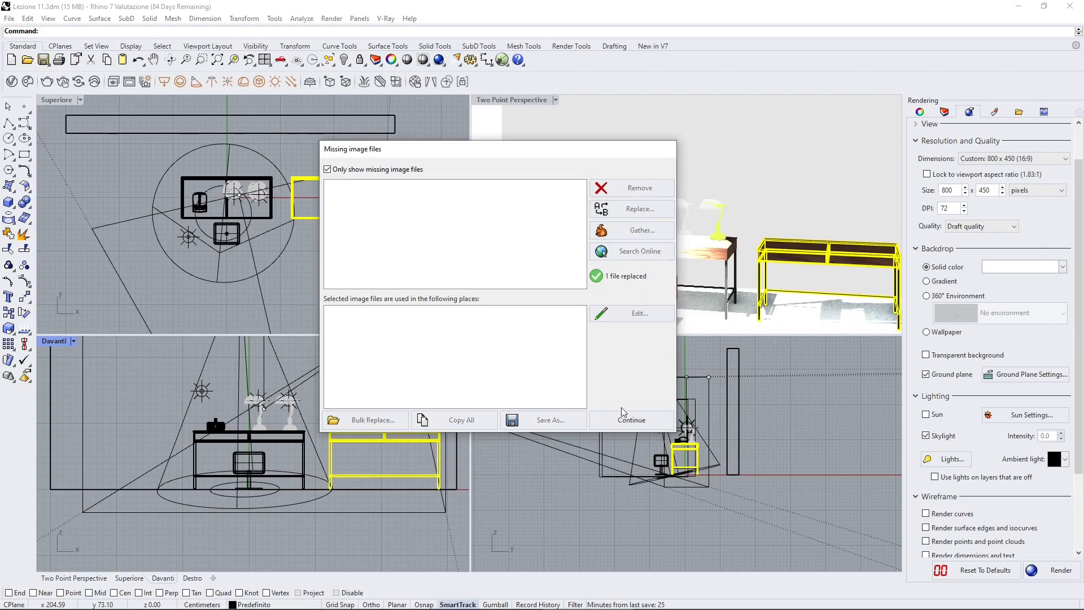
pyautogui.click(630, 419)
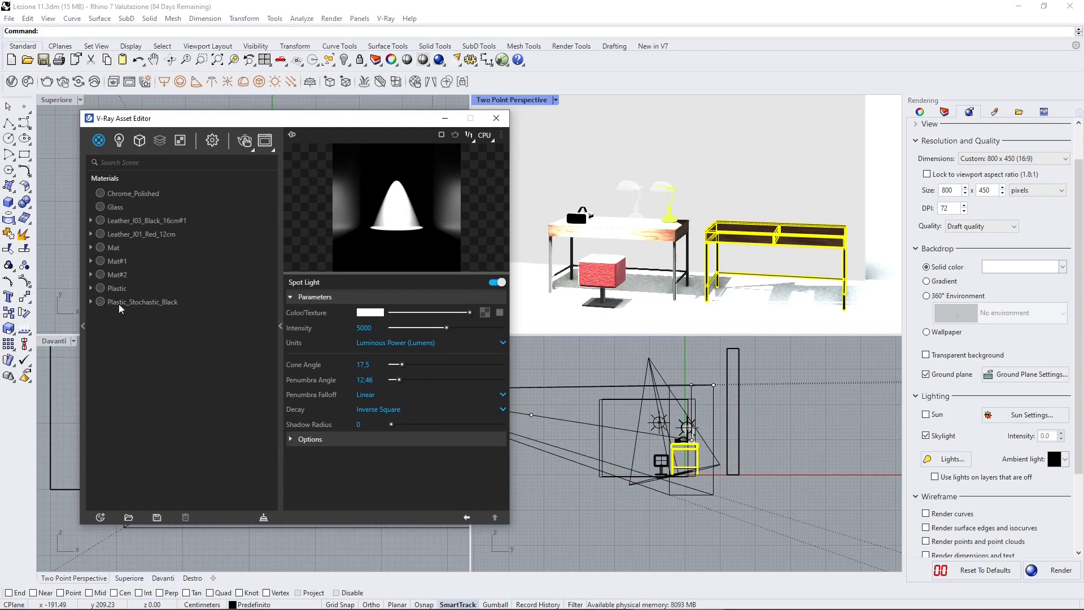
pyautogui.moveTo(134, 207)
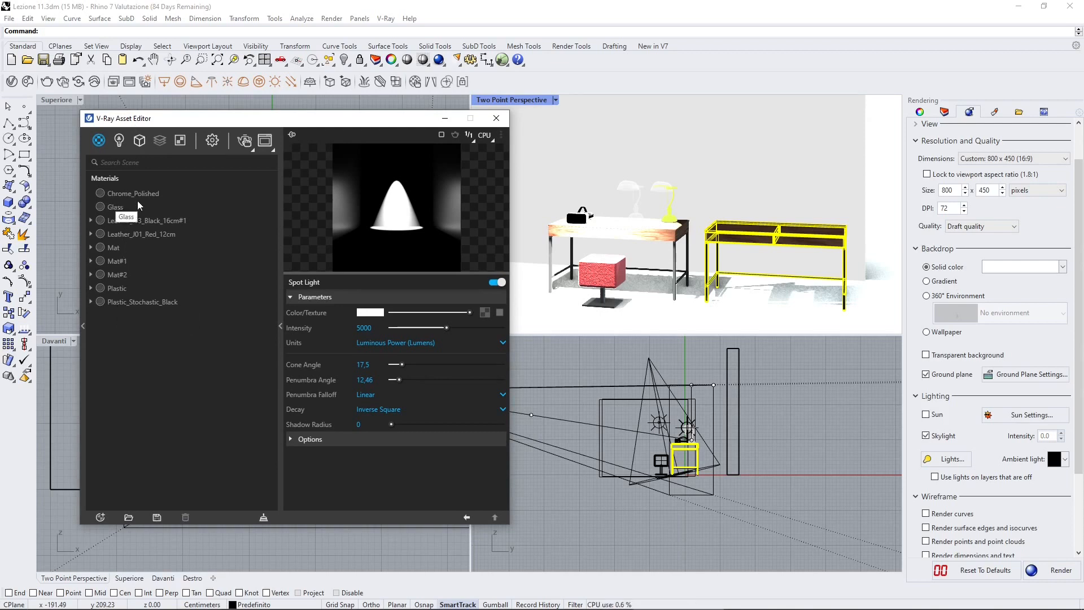
pyautogui.moveTo(263, 517)
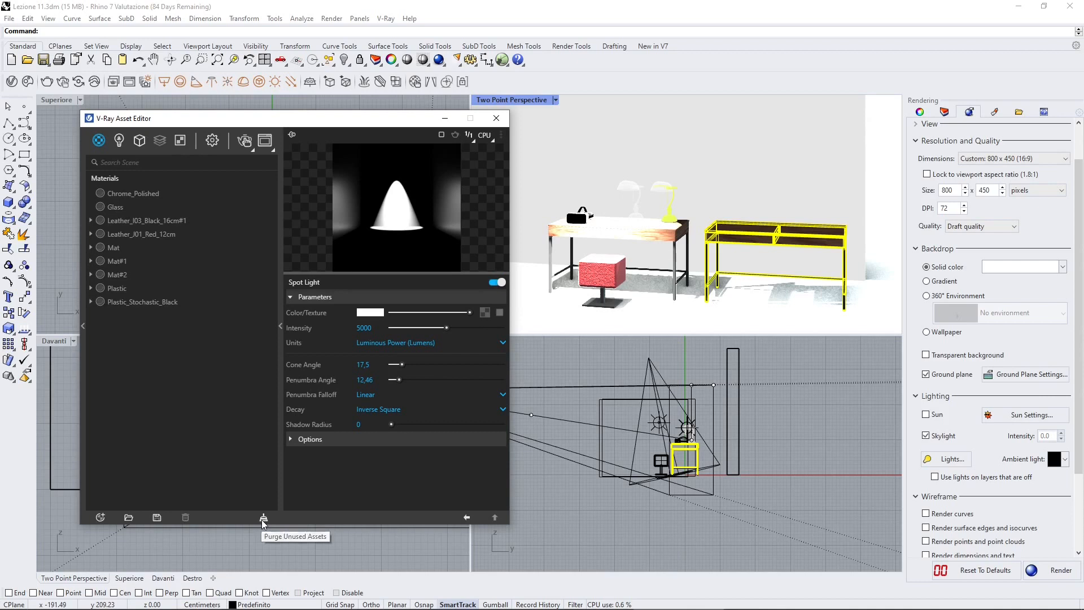
# Purge unused V-Ray assets, removing Leather_I03_Black_16cm#1, then deselect the new desk.
pyautogui.click(263, 517)
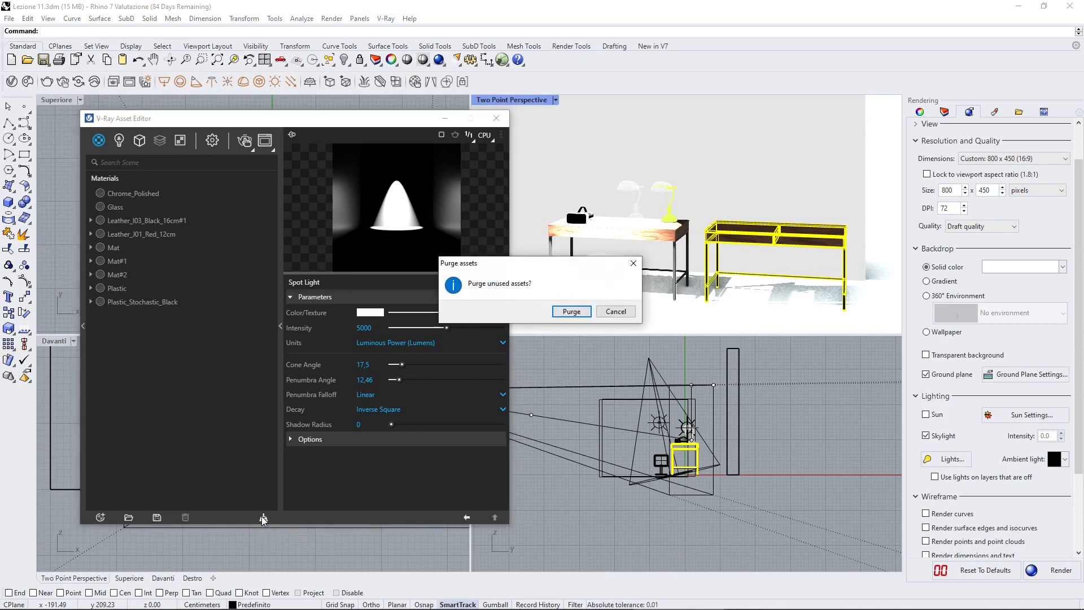
pyautogui.click(570, 311)
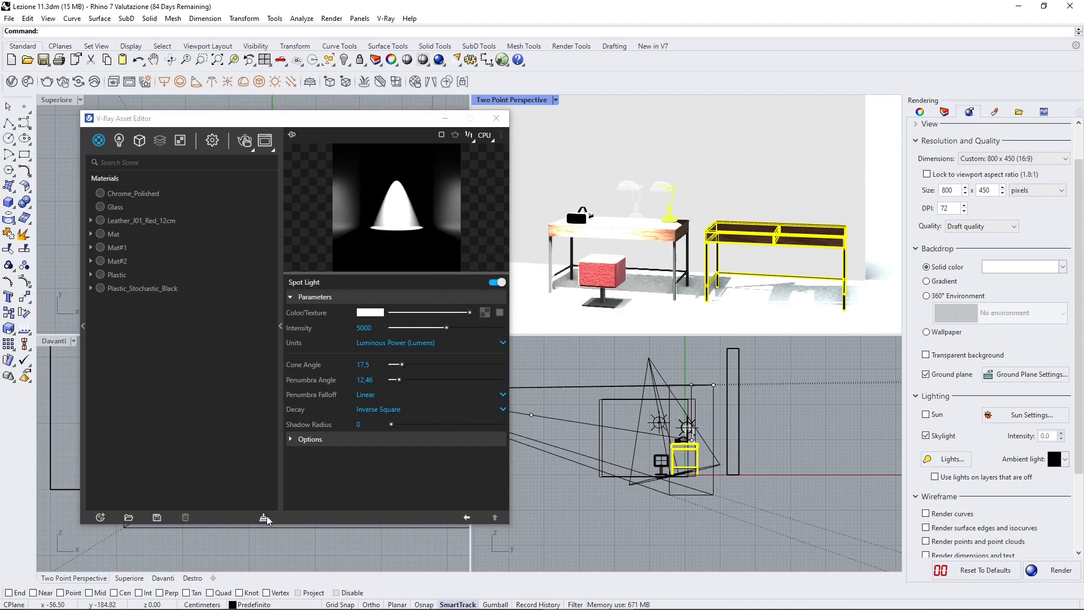
pyautogui.moveTo(810, 243)
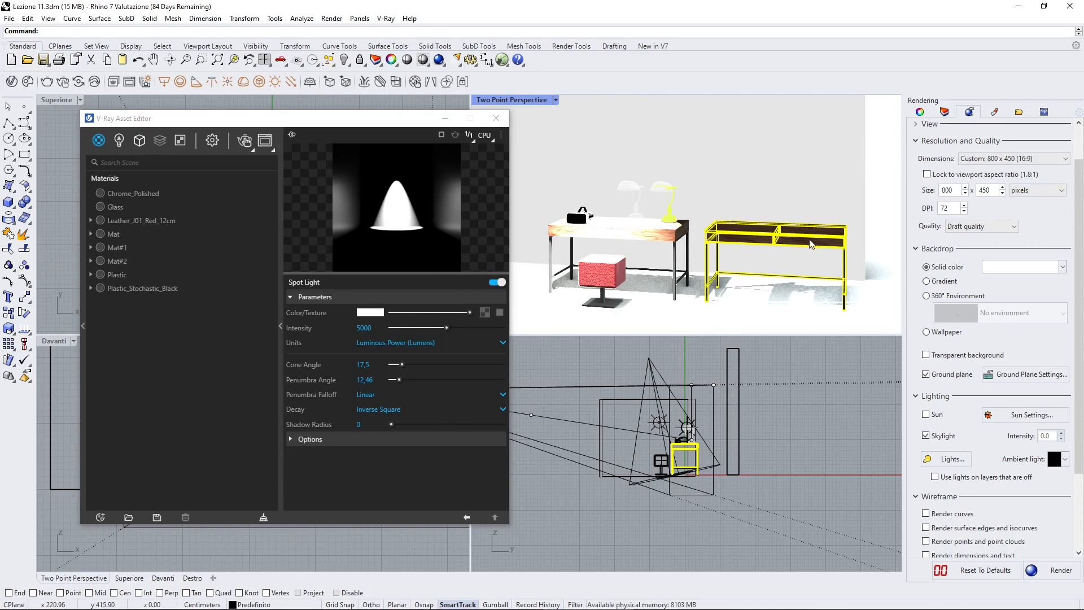
pyautogui.moveTo(878, 190)
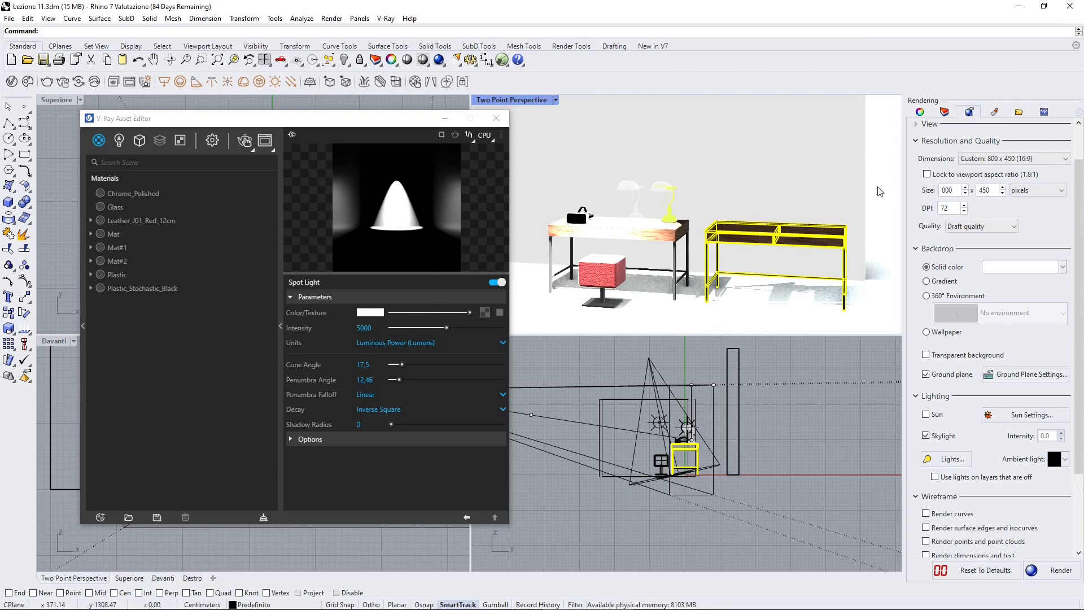
pyautogui.click(538, 157)
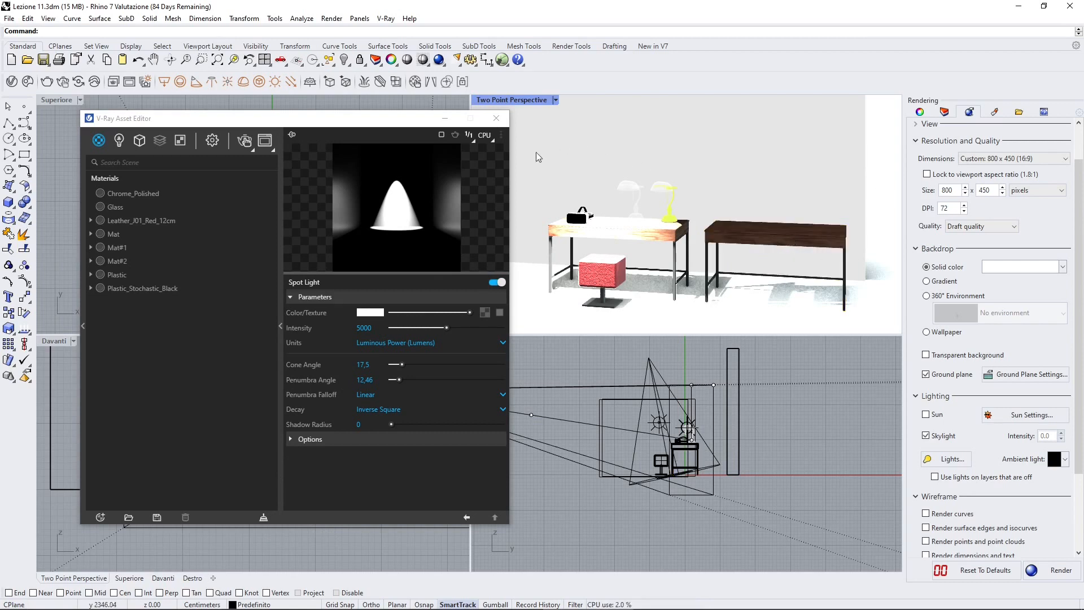
pyautogui.moveTo(469, 122)
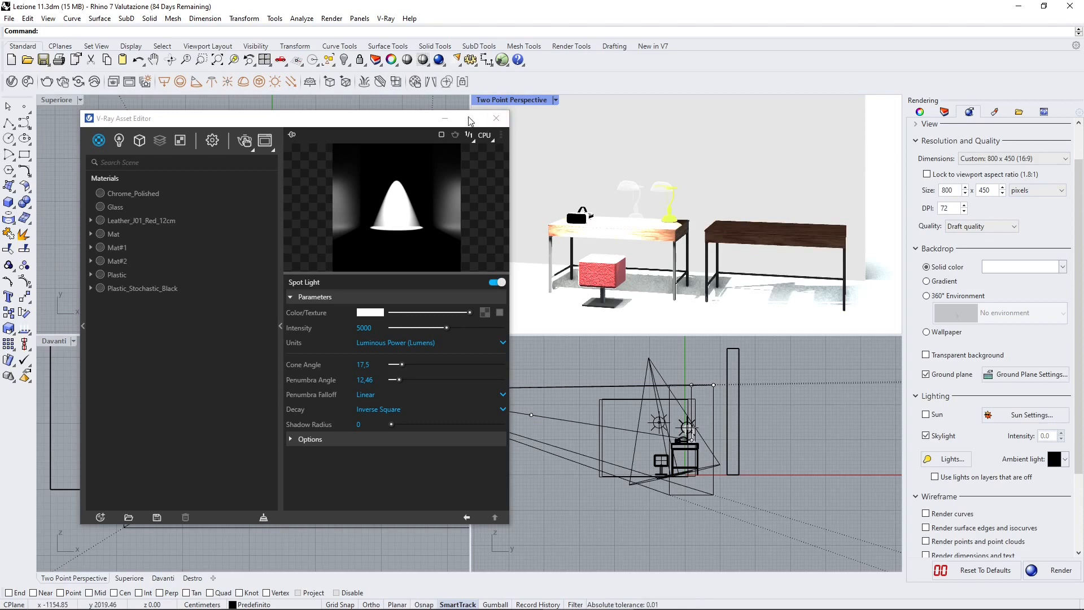
pyautogui.moveTo(415, 80)
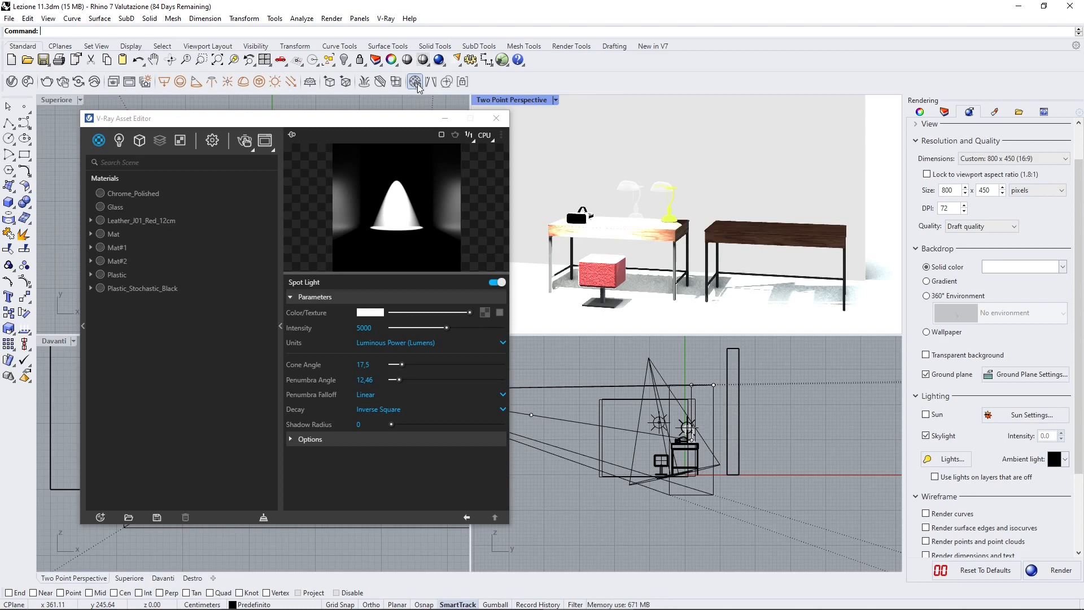
pyautogui.moveTo(588, 270)
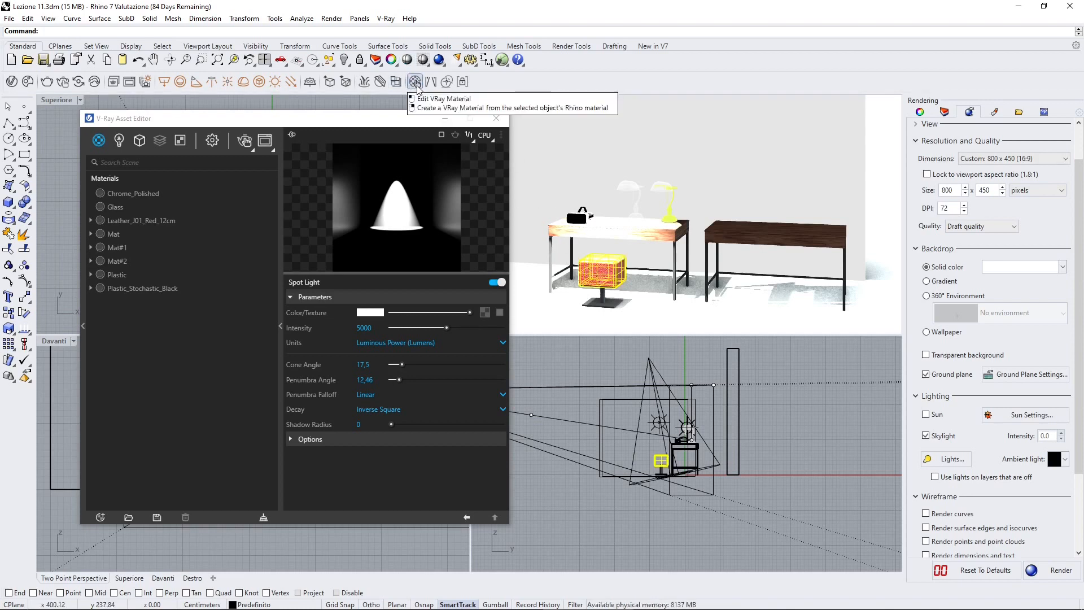
# Show the selected desk's Leather_I01_Red_12cm material in the V-Ray Asset Editor via Edit VRay Material.
pyautogui.click(141, 220)
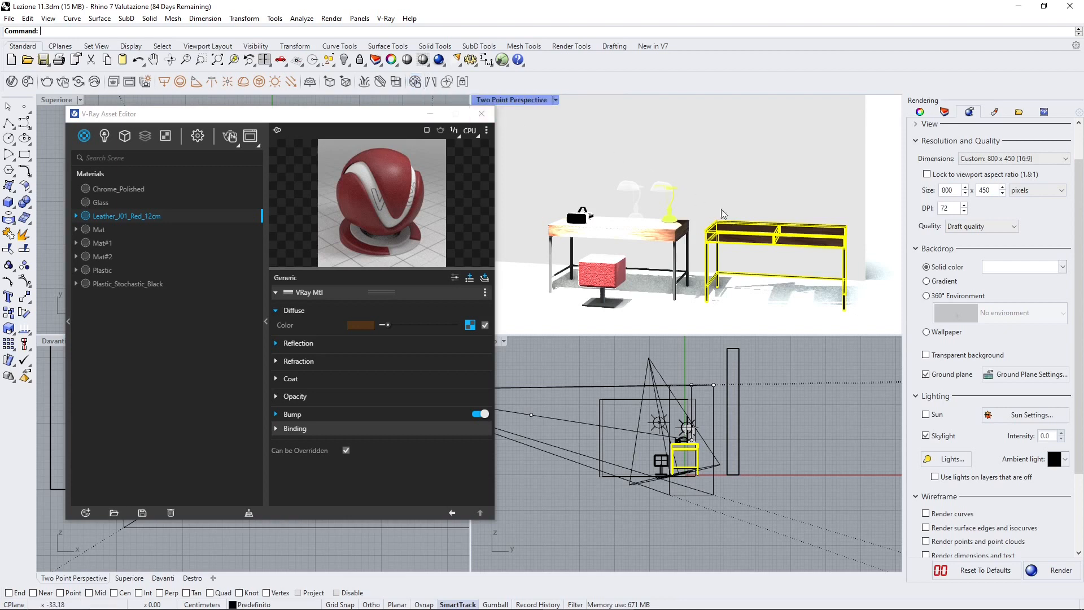
pyautogui.moveTo(752, 234)
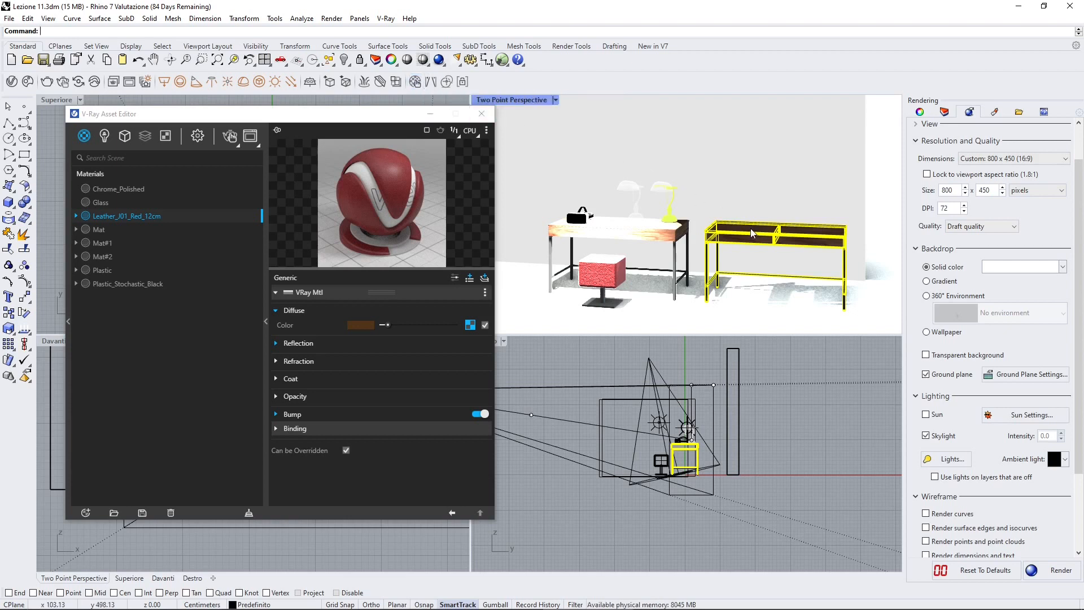
pyautogui.moveTo(735, 249)
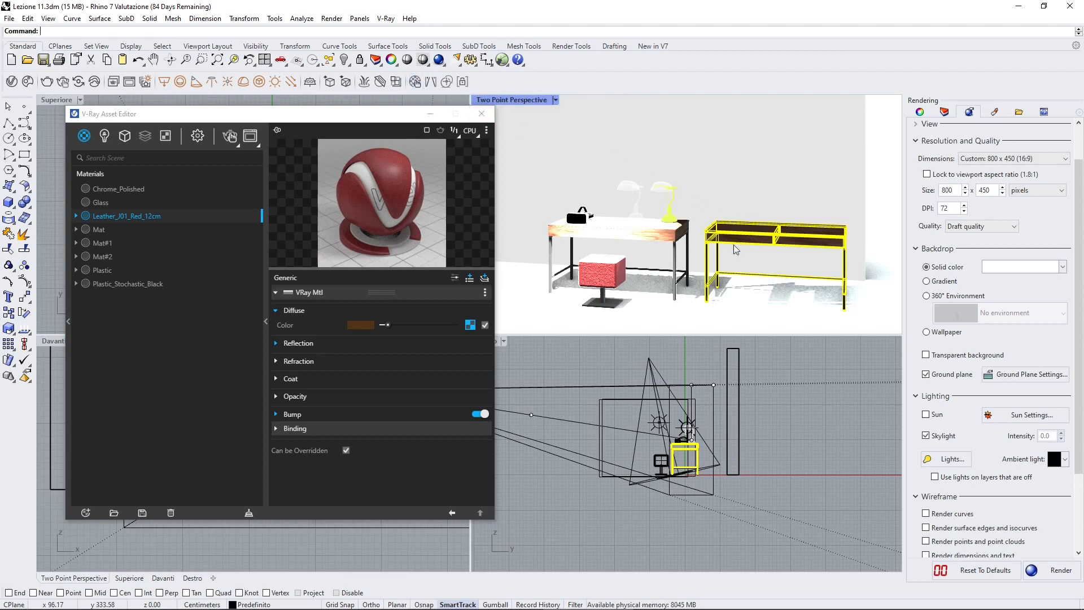